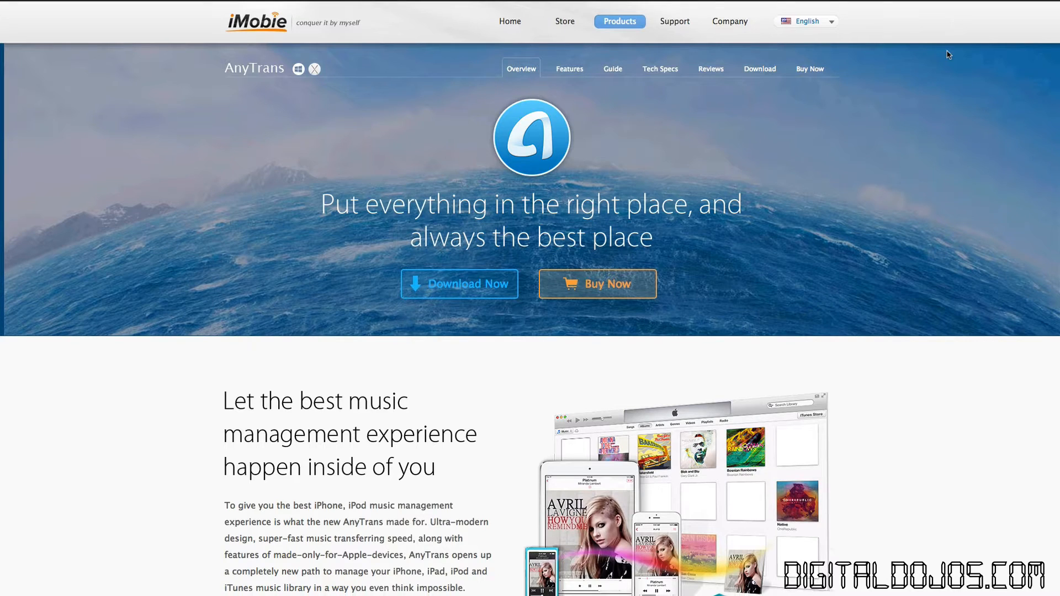
Step: Scroll through the AnyTrans overview page's feature sections down to the Features link
scroll("down", 3)
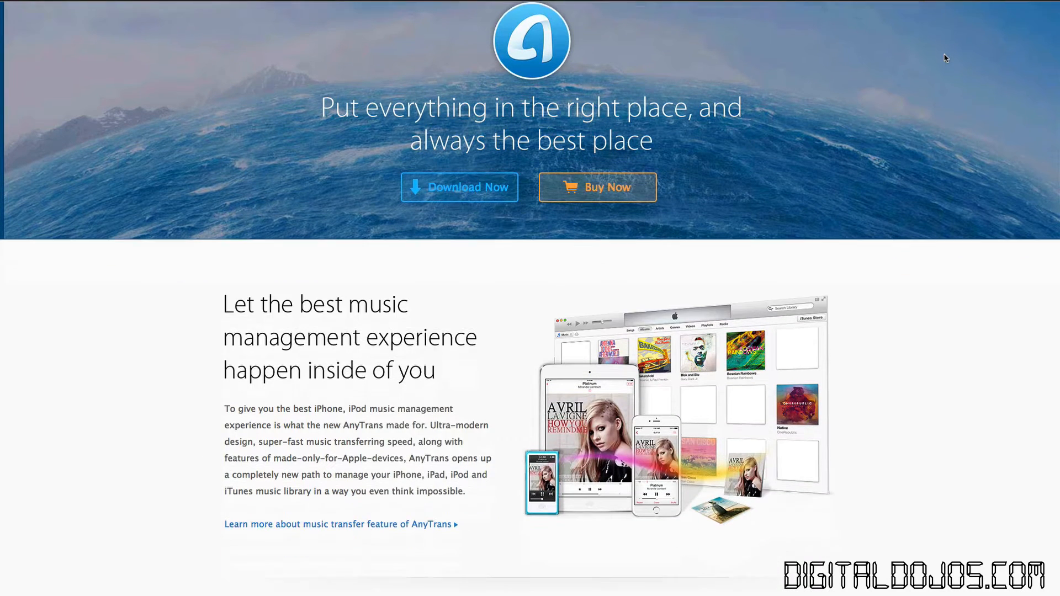
scroll("down", 3)
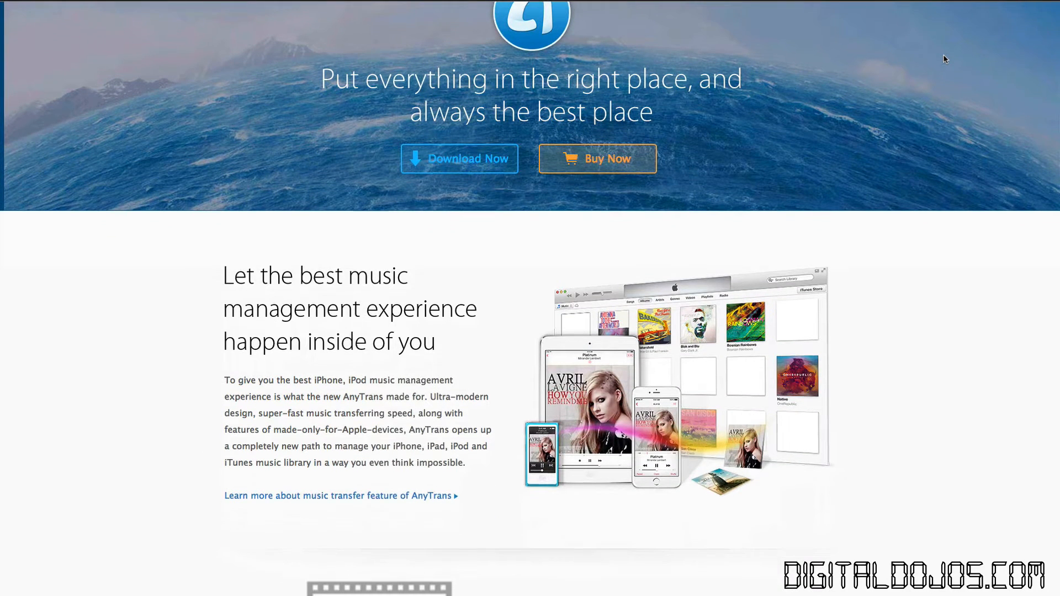
scroll("down", 3)
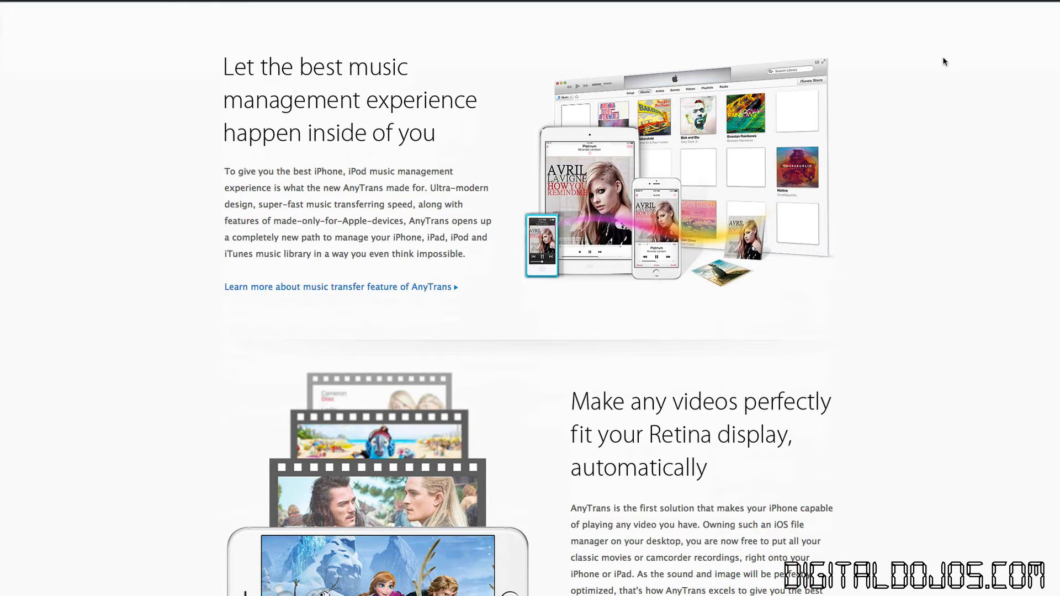
scroll("up", 3)
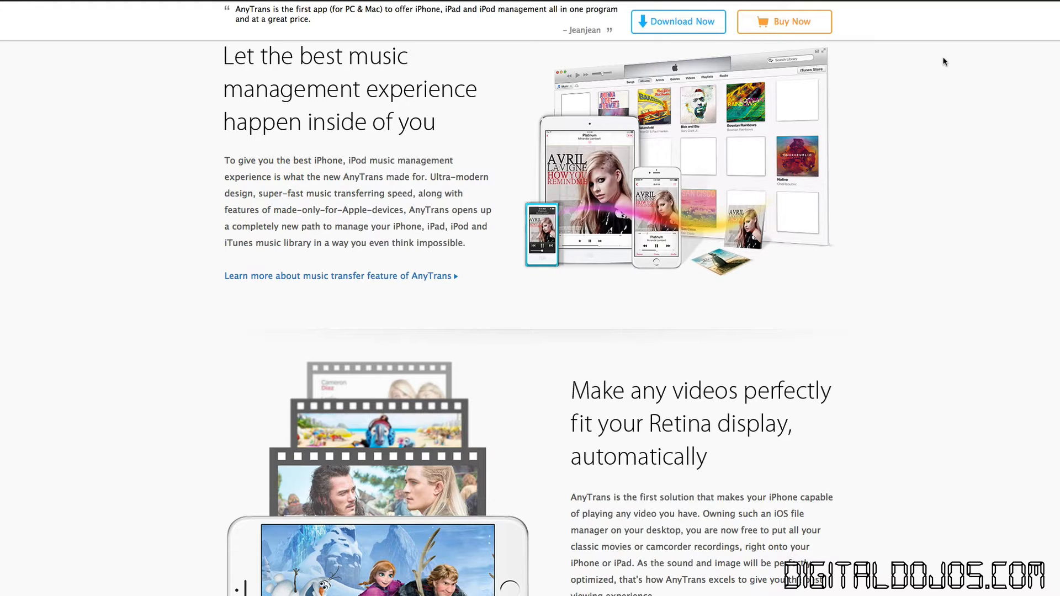
scroll("down", 3)
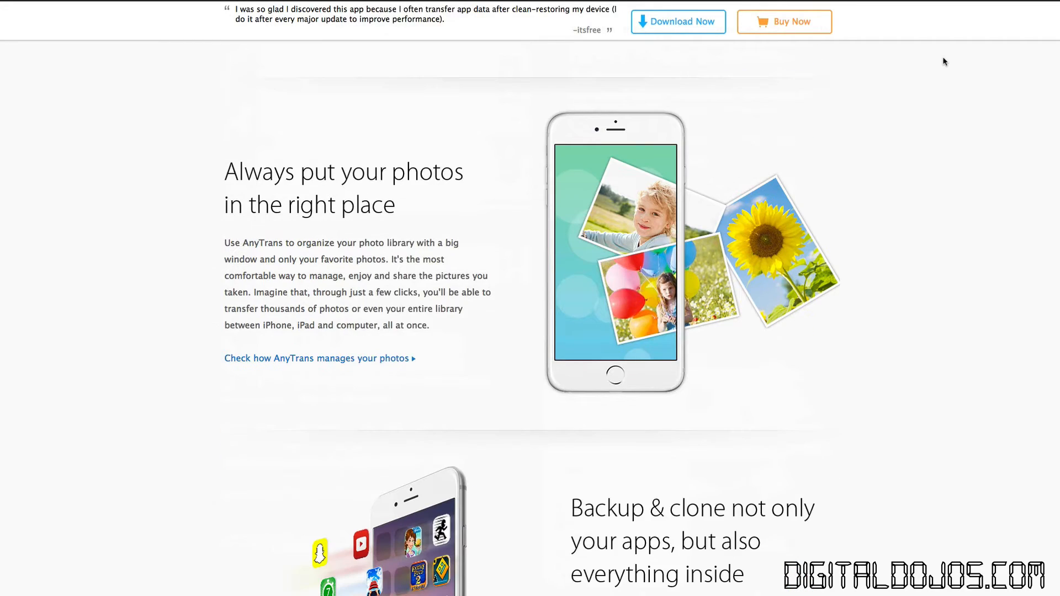
scroll("down", 3)
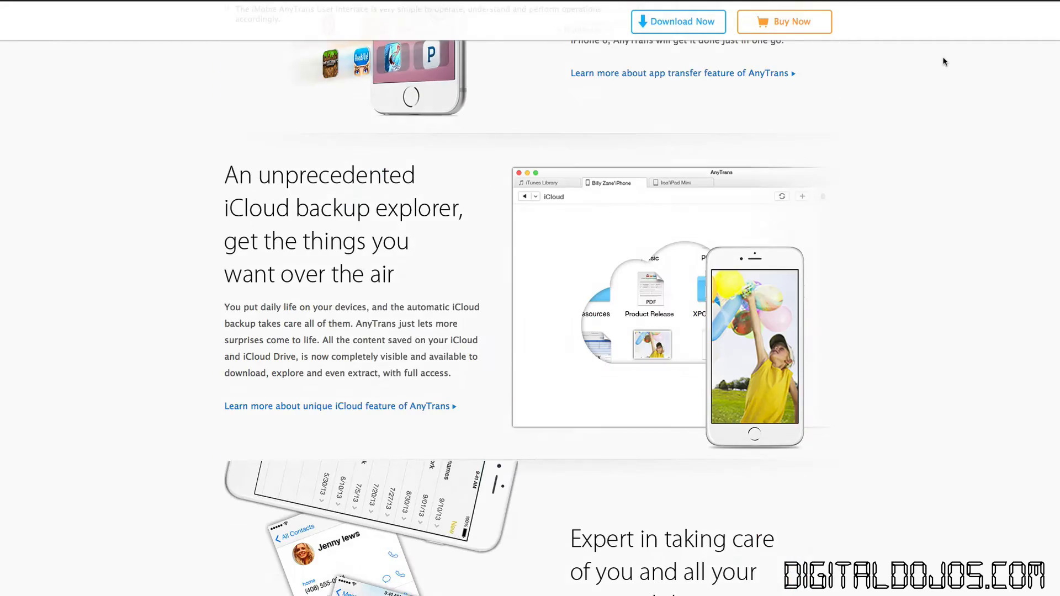
scroll("down", 3)
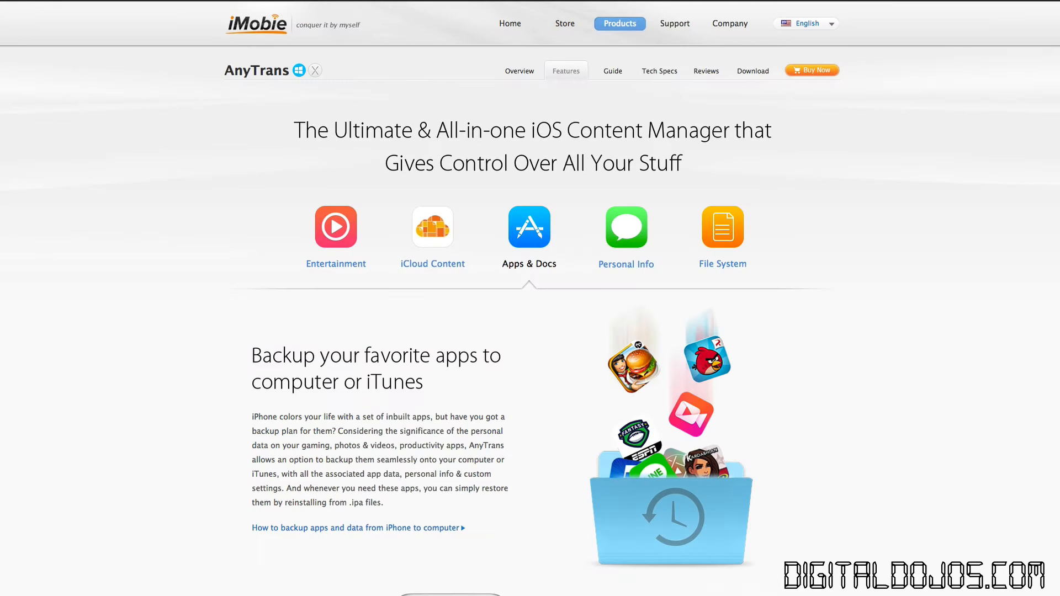
Step: Show the Entertainment feature category and reveal its music transfer section
left_click(335, 227)
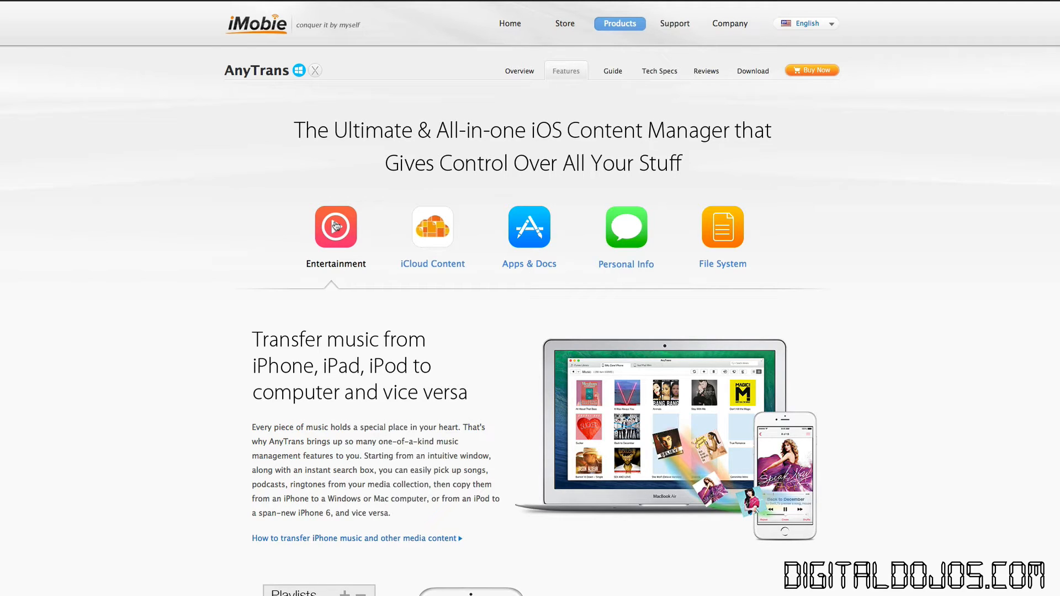
mouse_move(432, 233)
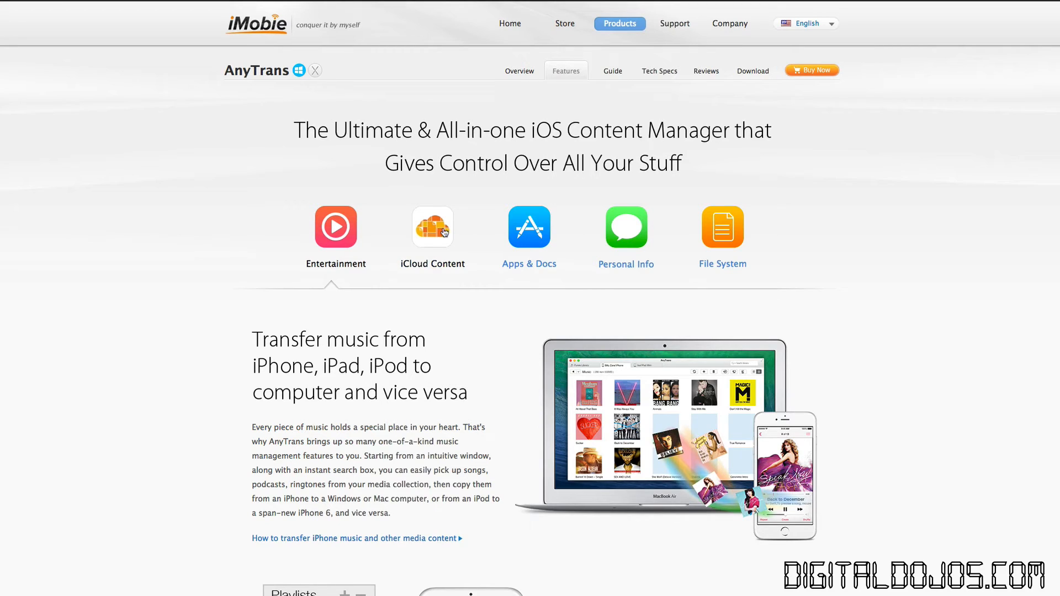
mouse_move(626, 237)
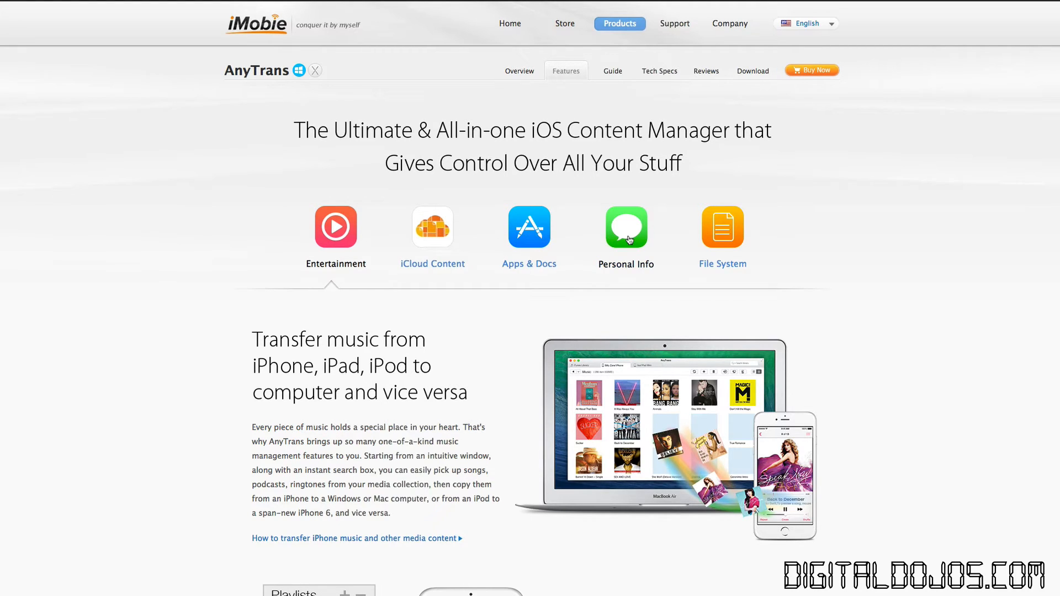
mouse_move(751, 235)
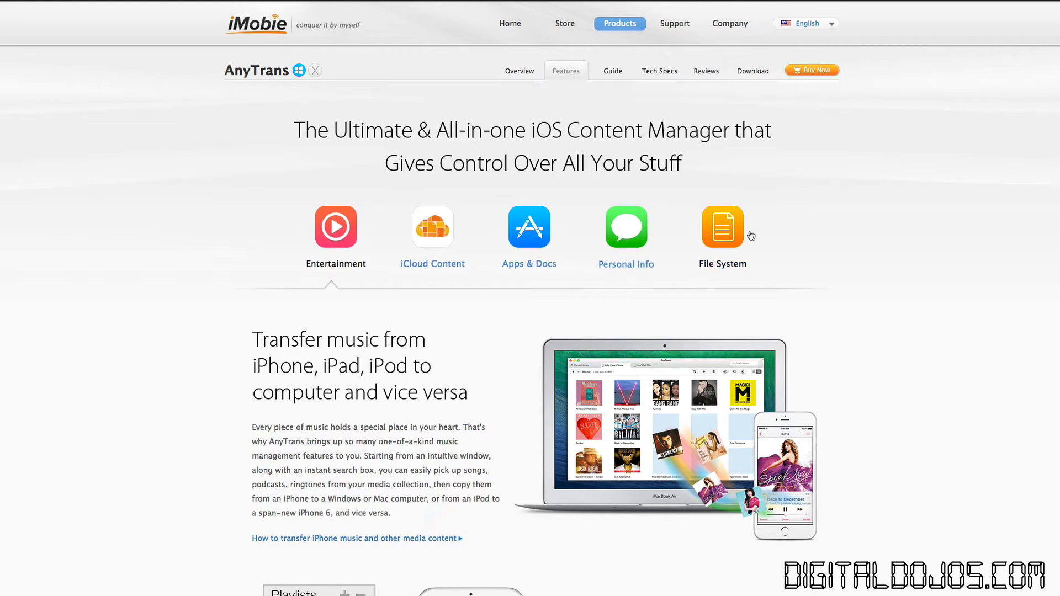
scroll("down", 3)
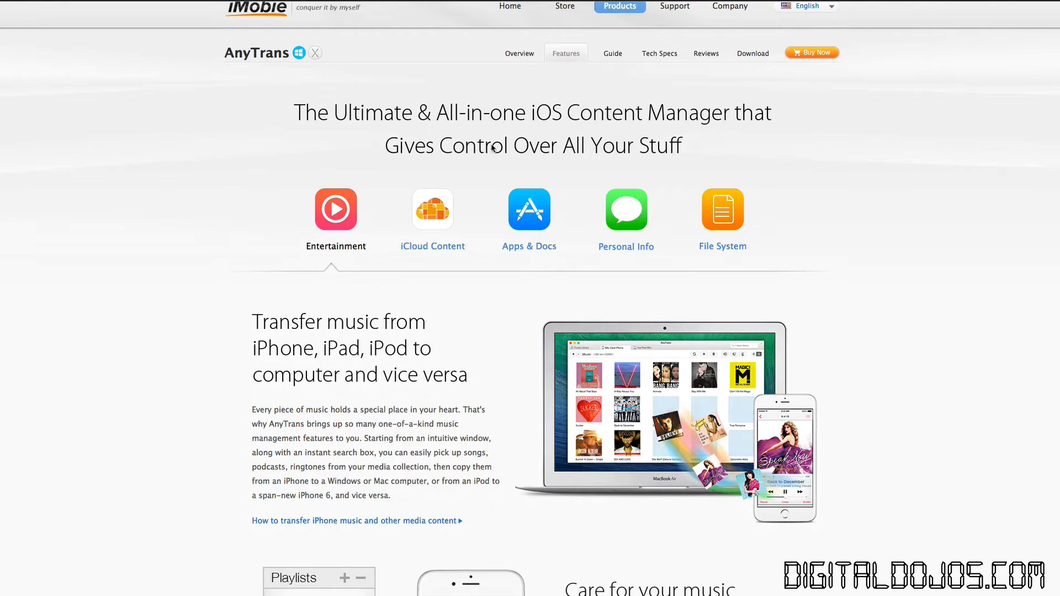
mouse_move(492, 150)
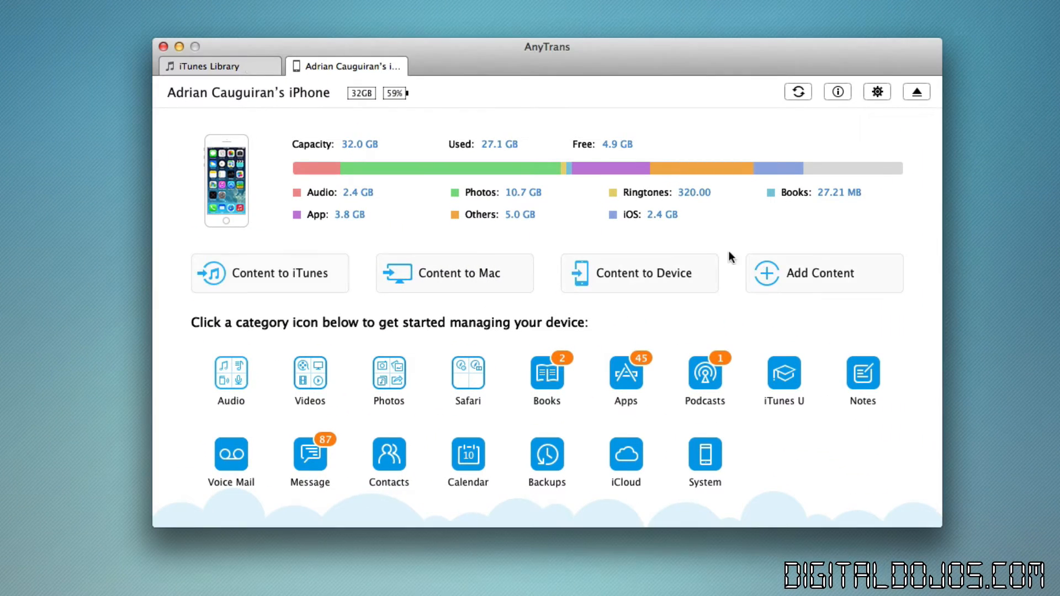
Step: Switch to the iTunes Library and list all its media with artist, album and genre
left_click(217, 66)
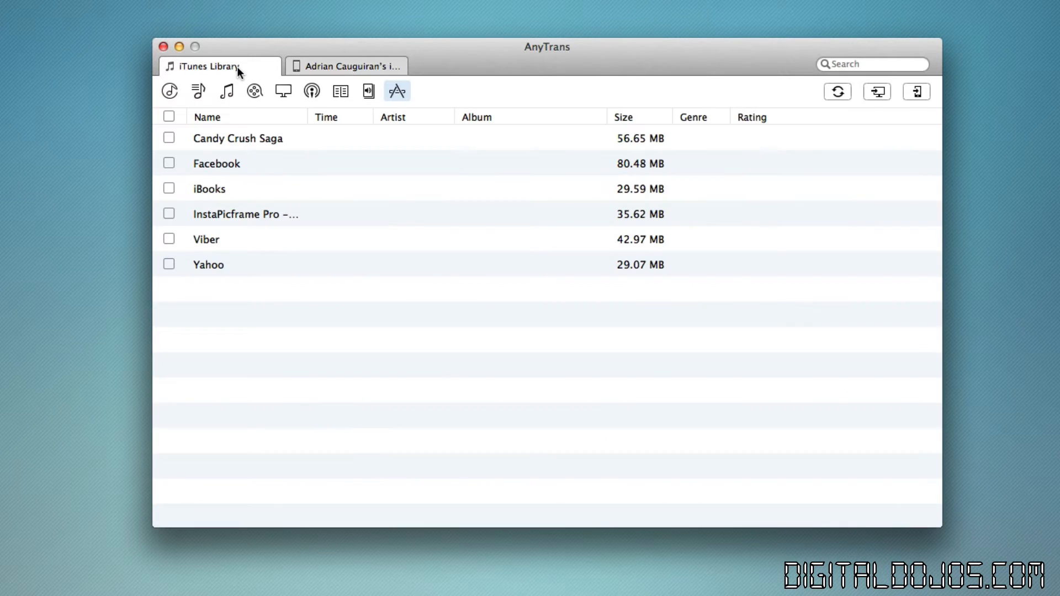
mouse_move(170, 91)
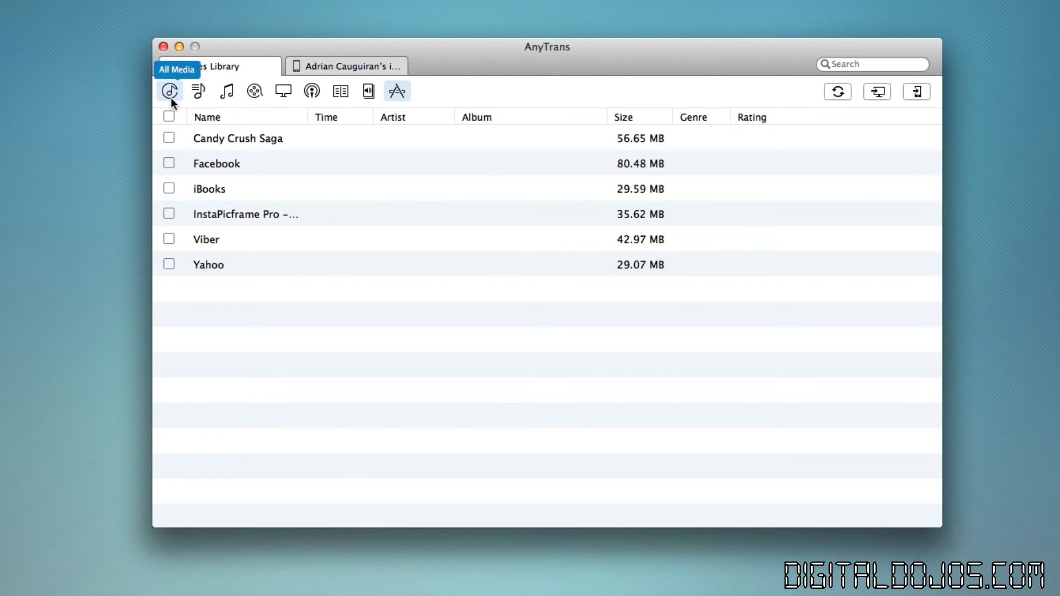
left_click(198, 91)
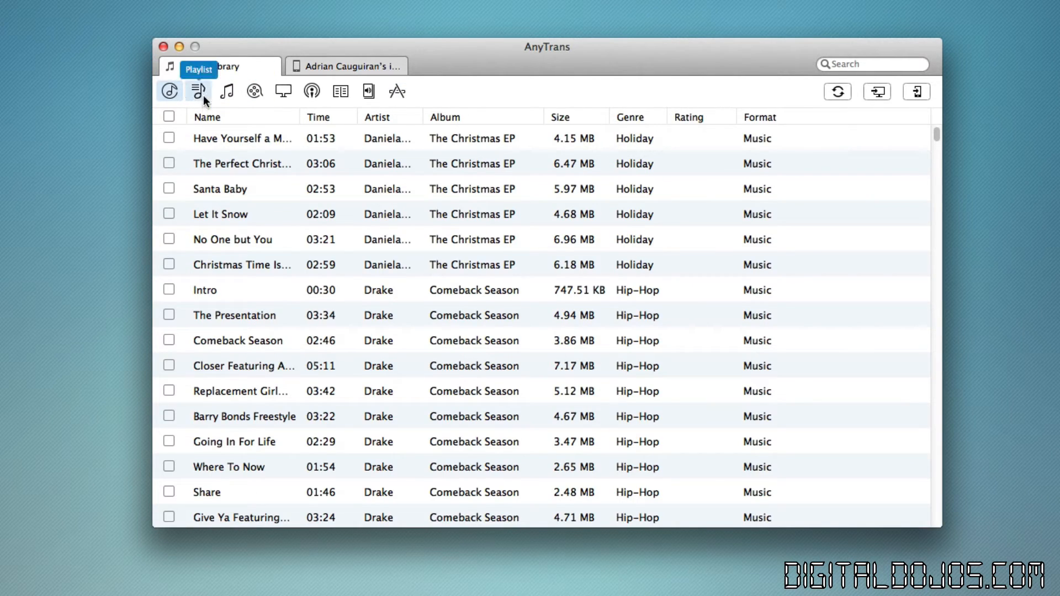
mouse_move(397, 91)
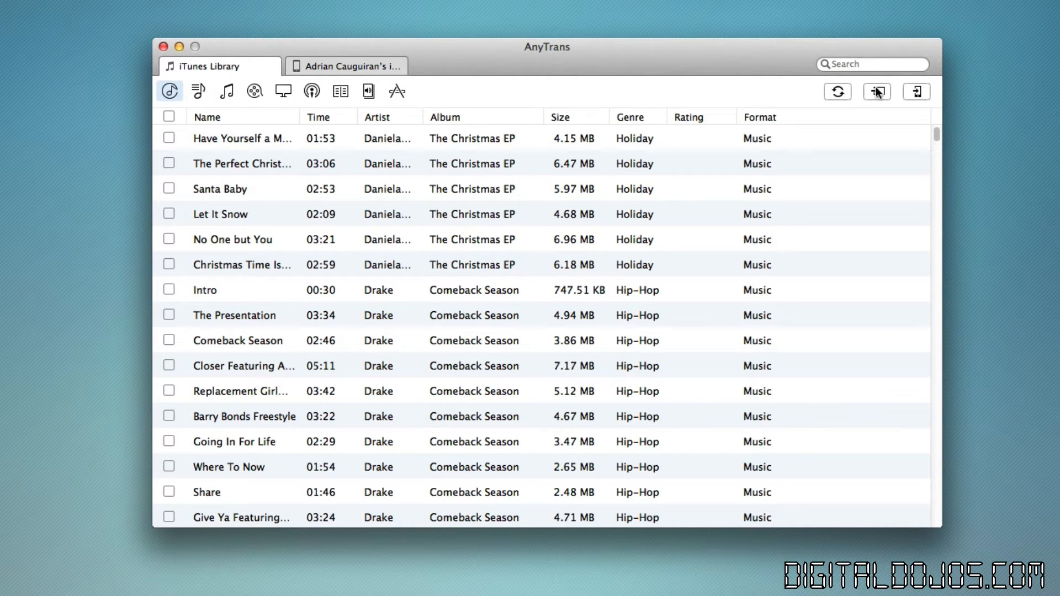
mouse_move(877, 91)
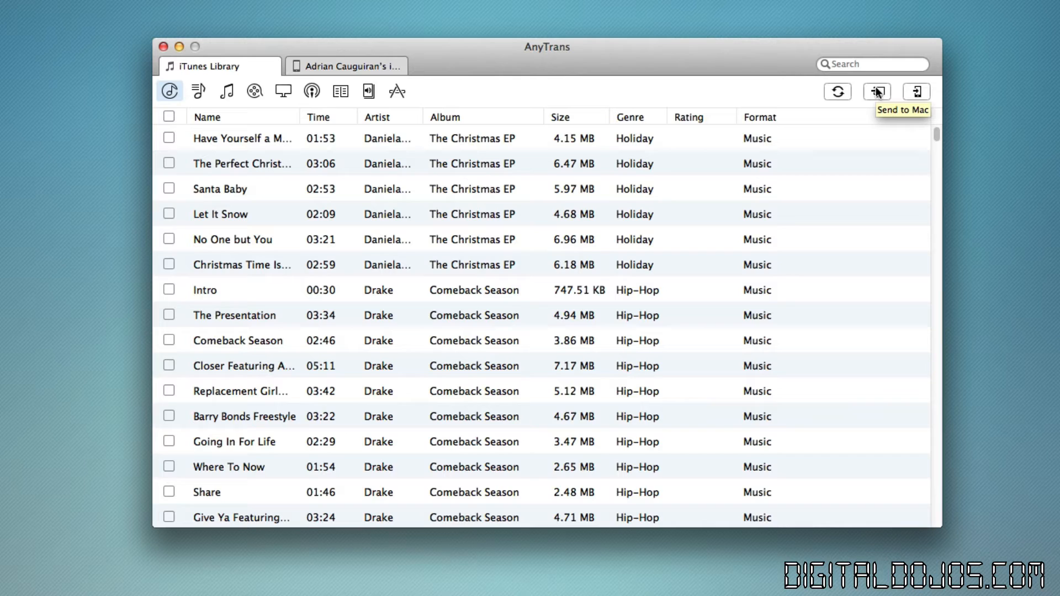
mouse_move(917, 91)
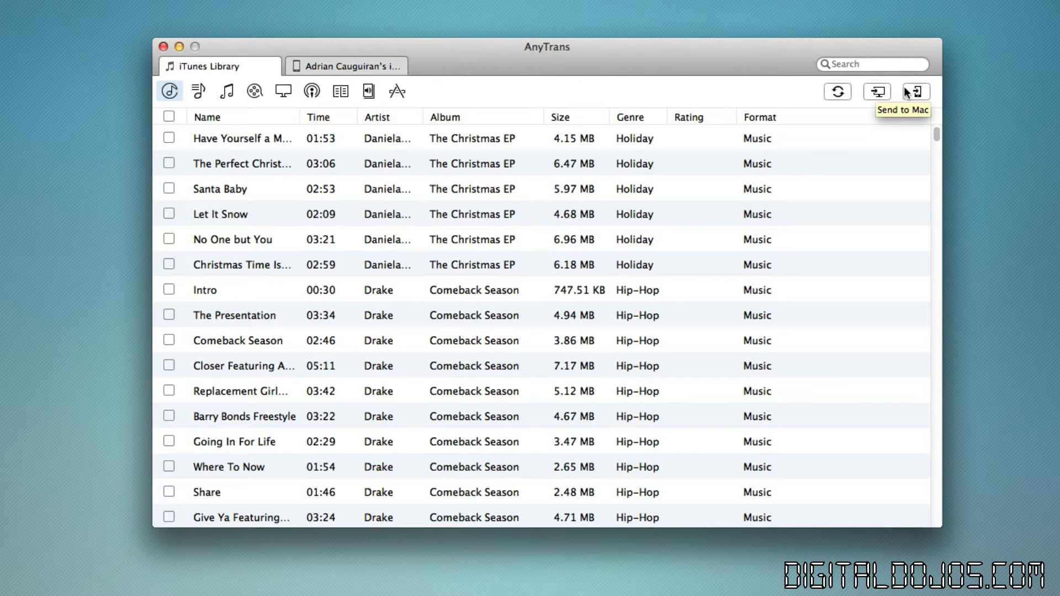
mouse_move(345, 65)
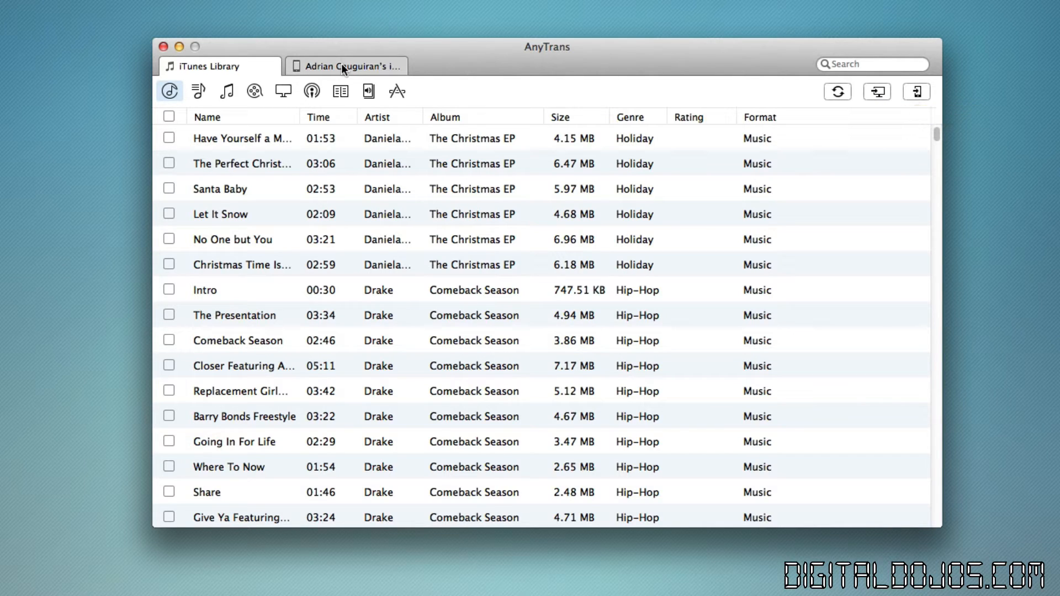
left_click(347, 65)
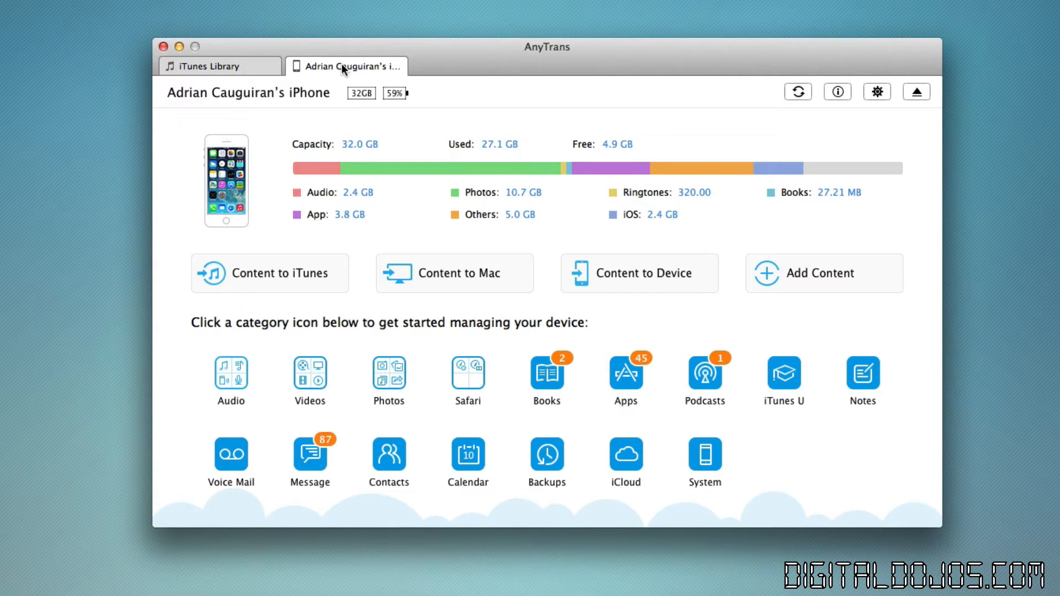
mouse_move(211, 191)
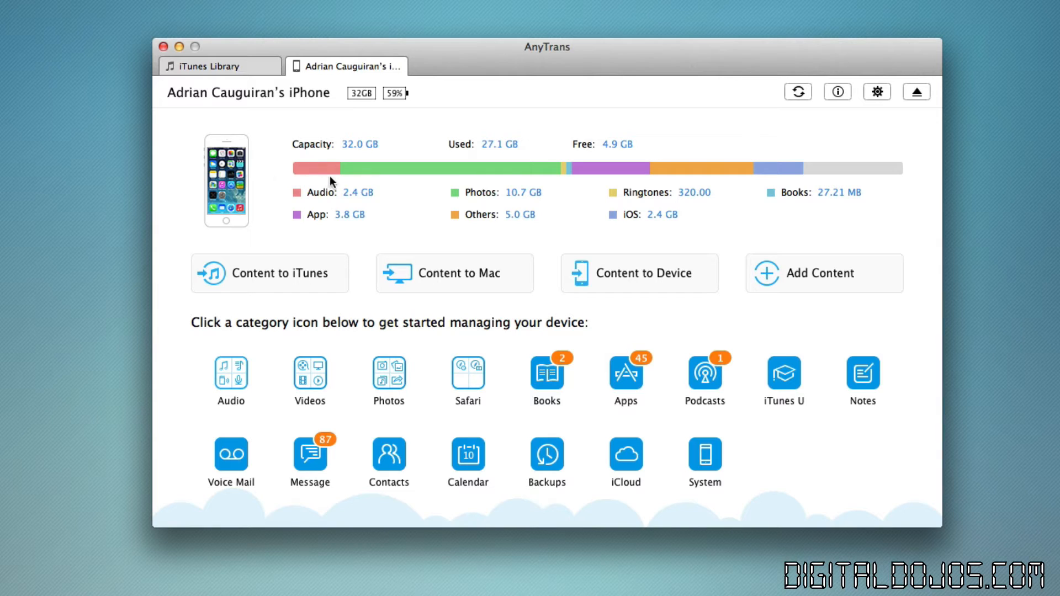
mouse_move(726, 132)
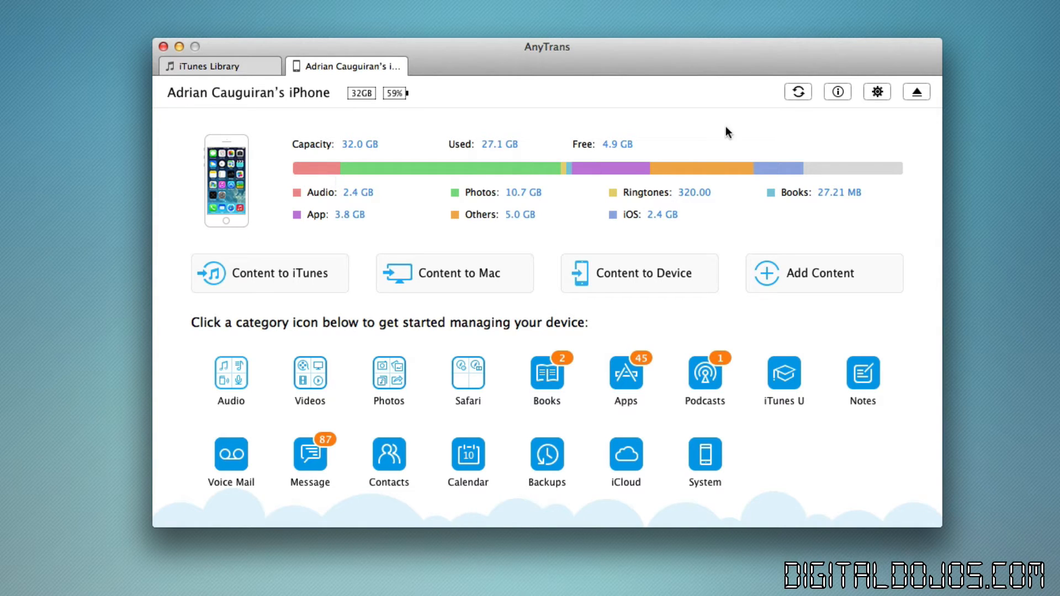
mouse_move(839, 93)
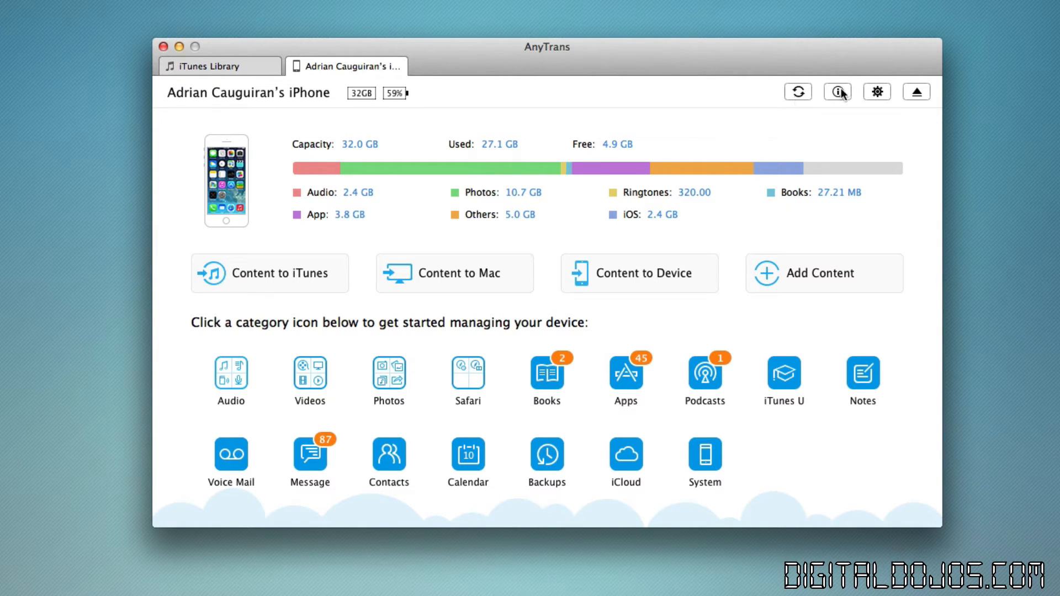
mouse_move(842, 99)
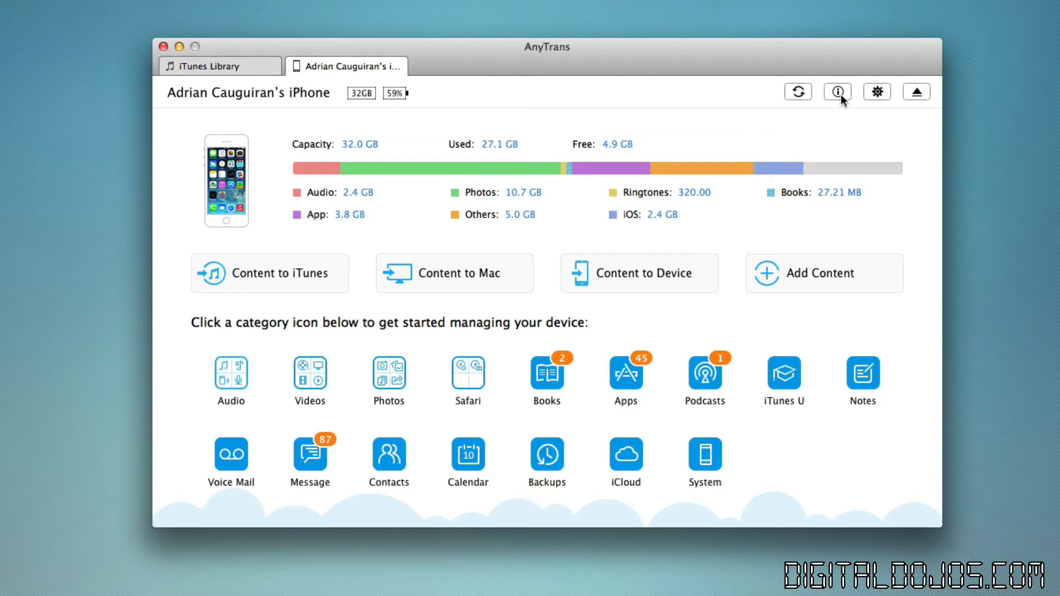
mouse_move(837, 92)
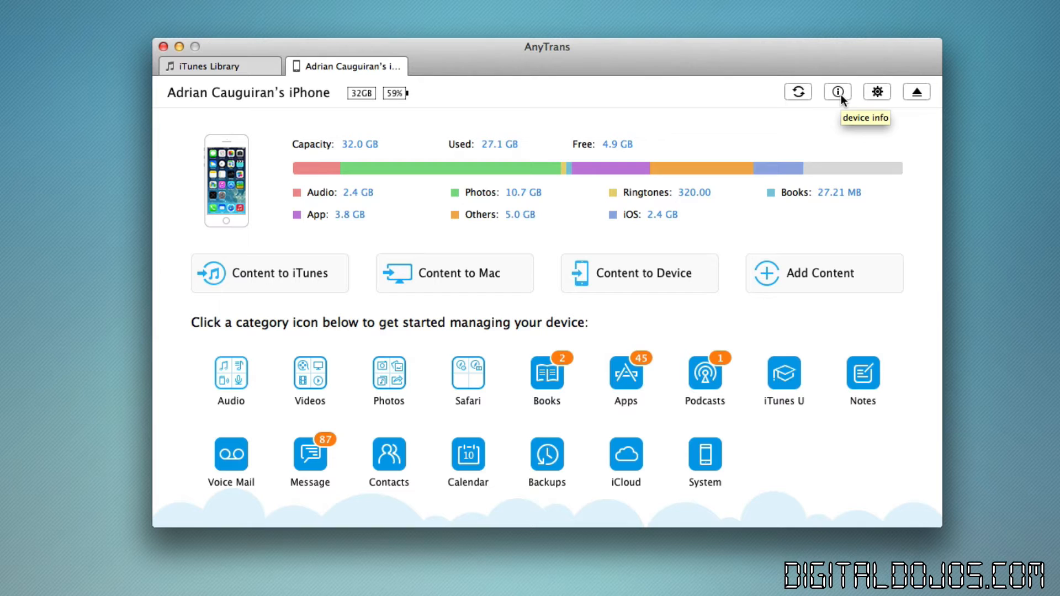
mouse_move(877, 93)
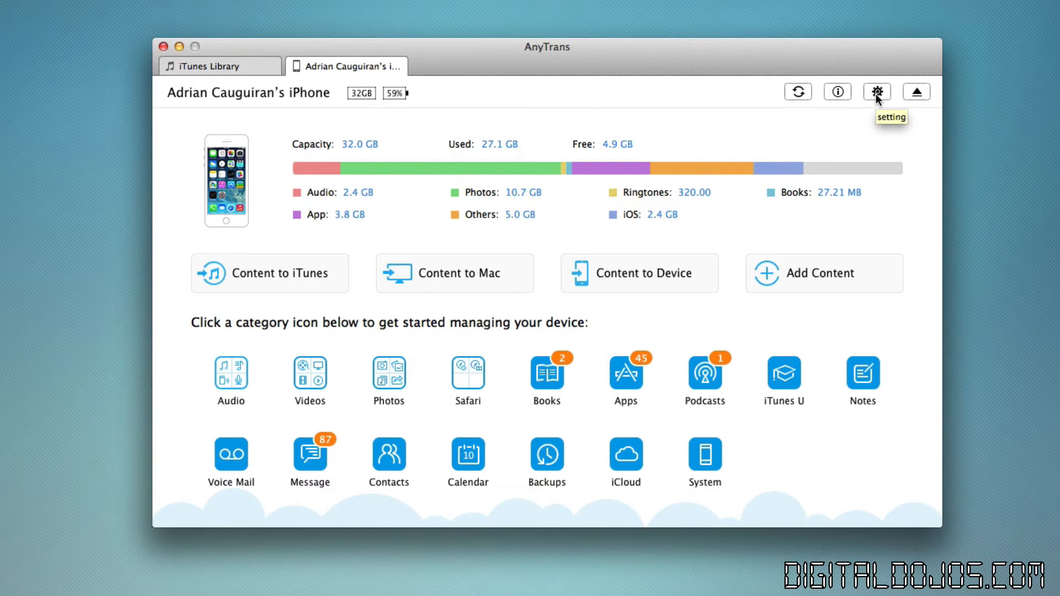
Step: Bring up Preferences and show the Trans-Coding pane, then the Export Setting pane with formats and folder
left_click(877, 92)
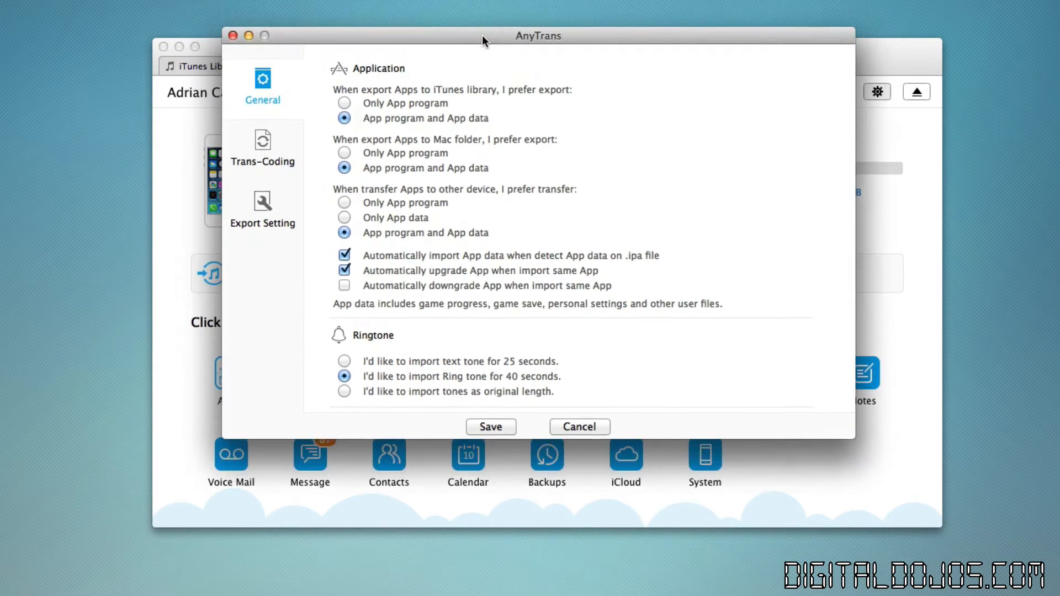
left_click_drag(484, 39, 484, 53)
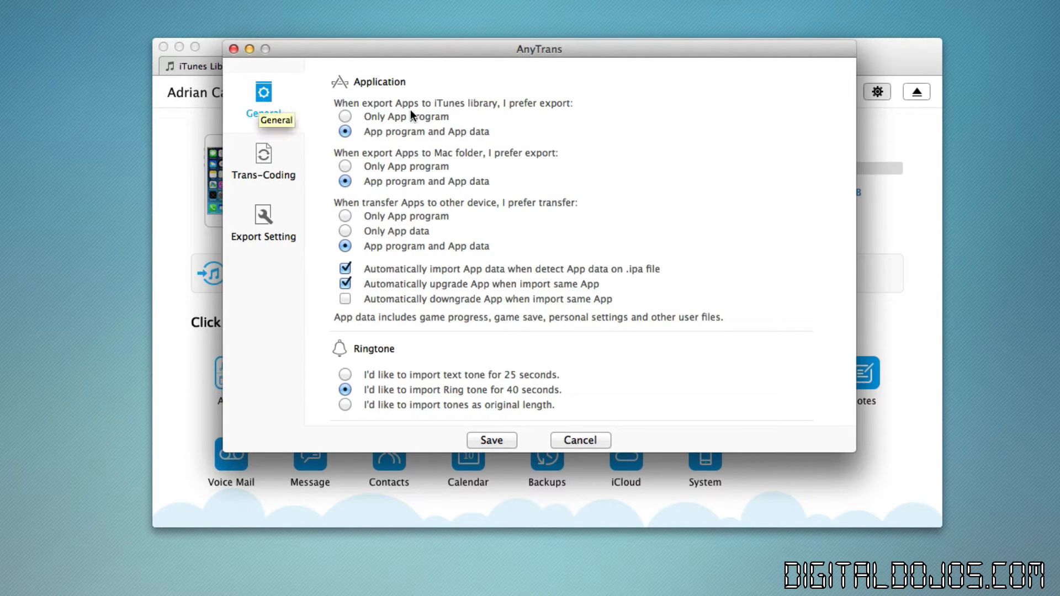
mouse_move(433, 148)
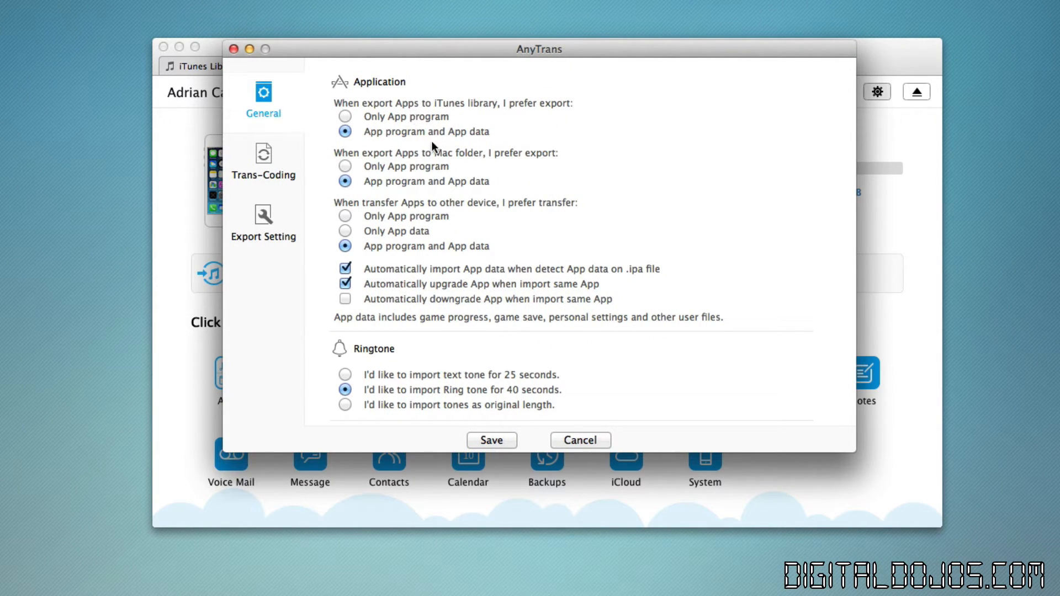
mouse_move(409, 120)
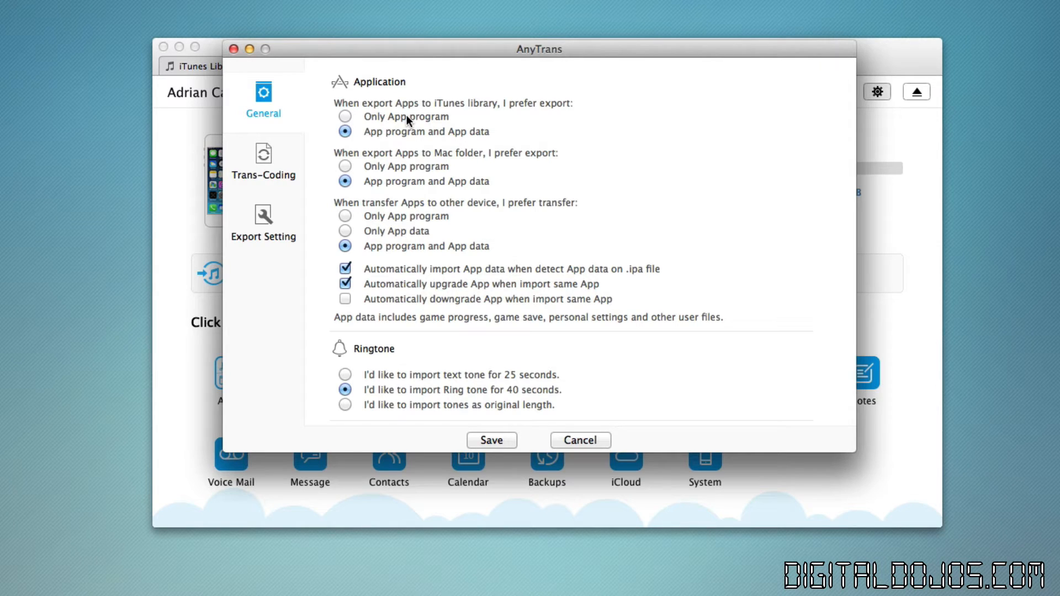
mouse_move(401, 165)
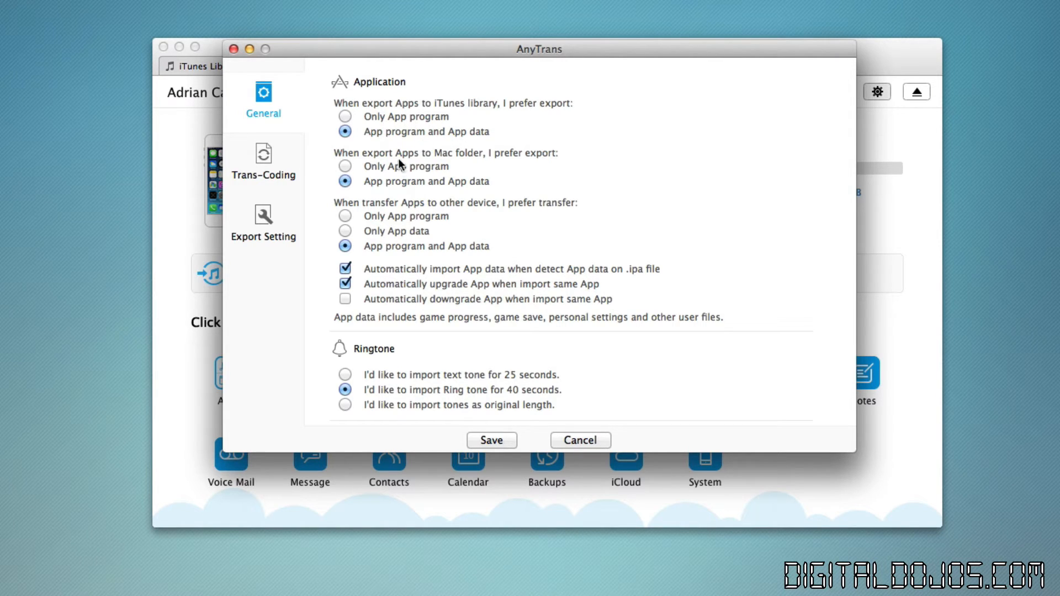
mouse_move(483, 557)
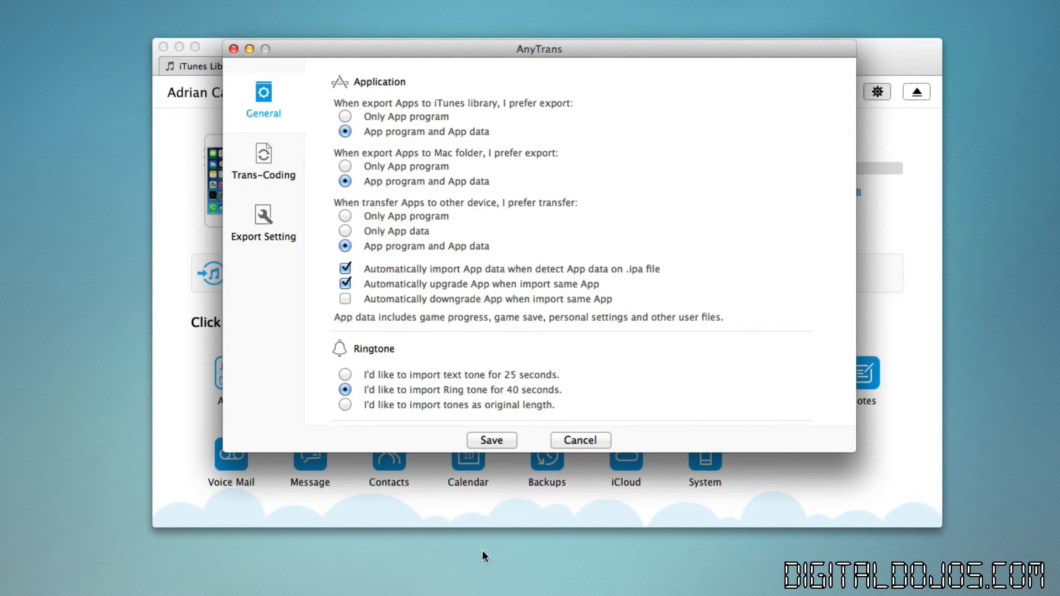
left_click(263, 159)
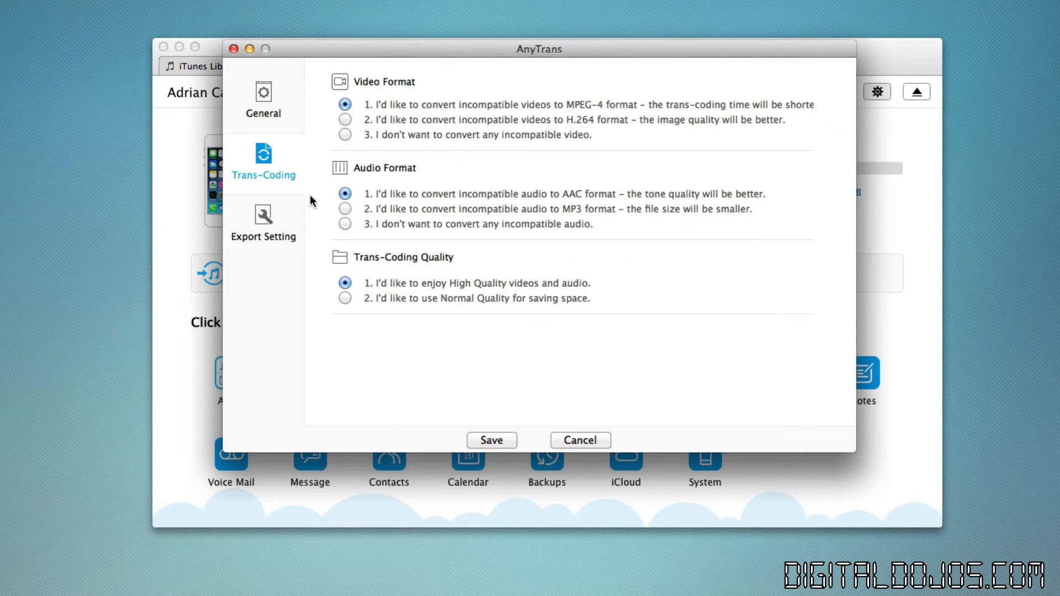
mouse_move(585, 183)
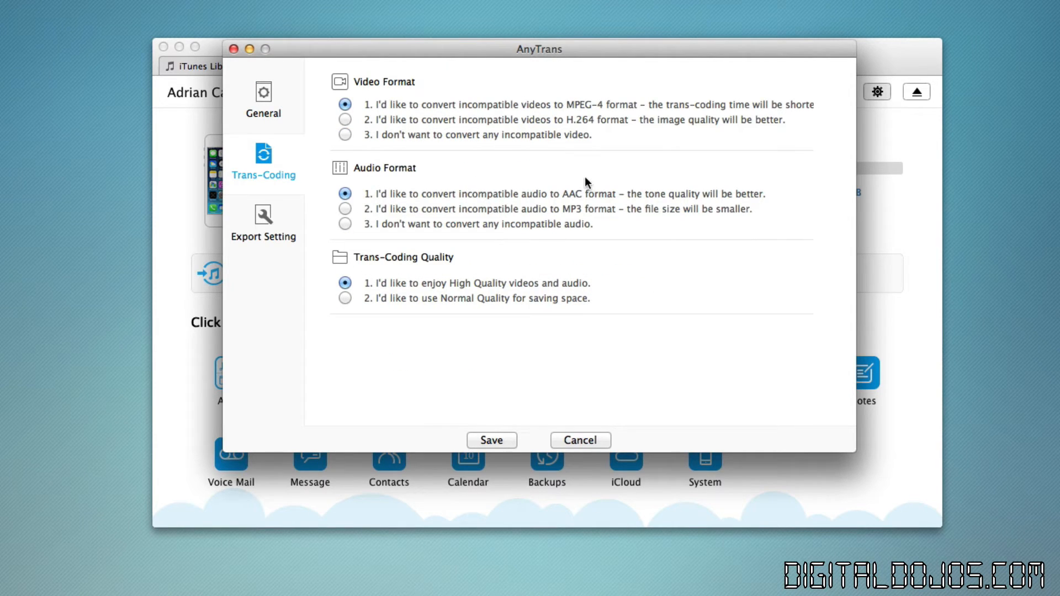
left_click(263, 220)
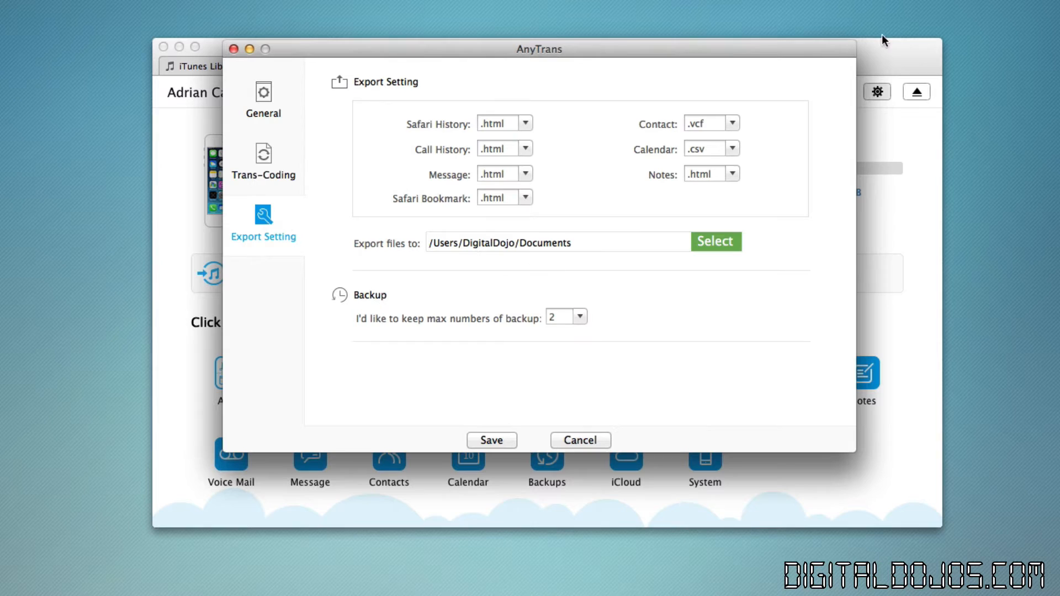
mouse_move(581, 449)
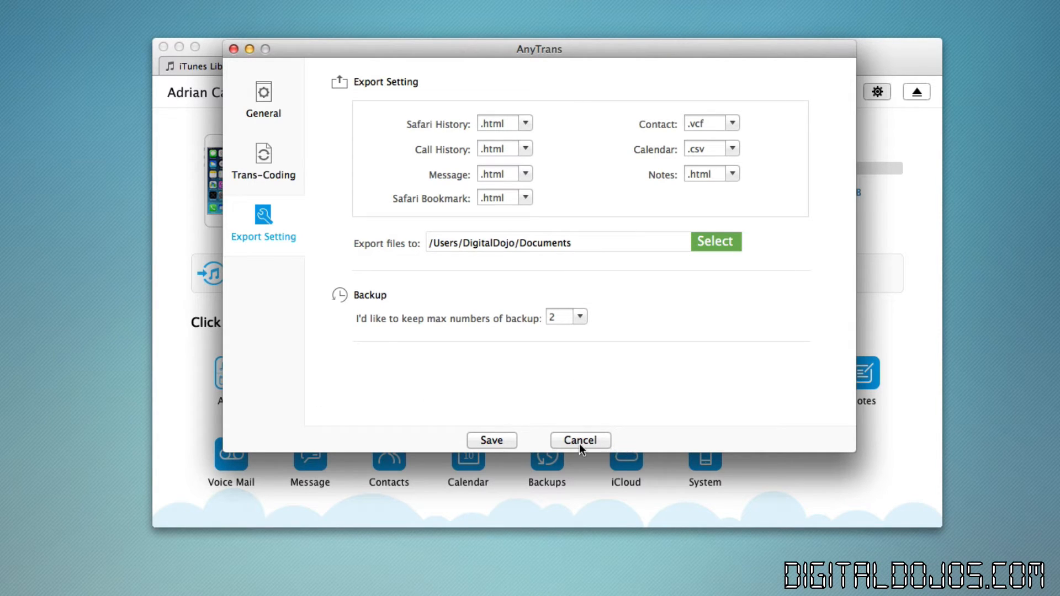
Step: Close the preferences without saving and return to the iPhone overview categories
left_click(579, 440)
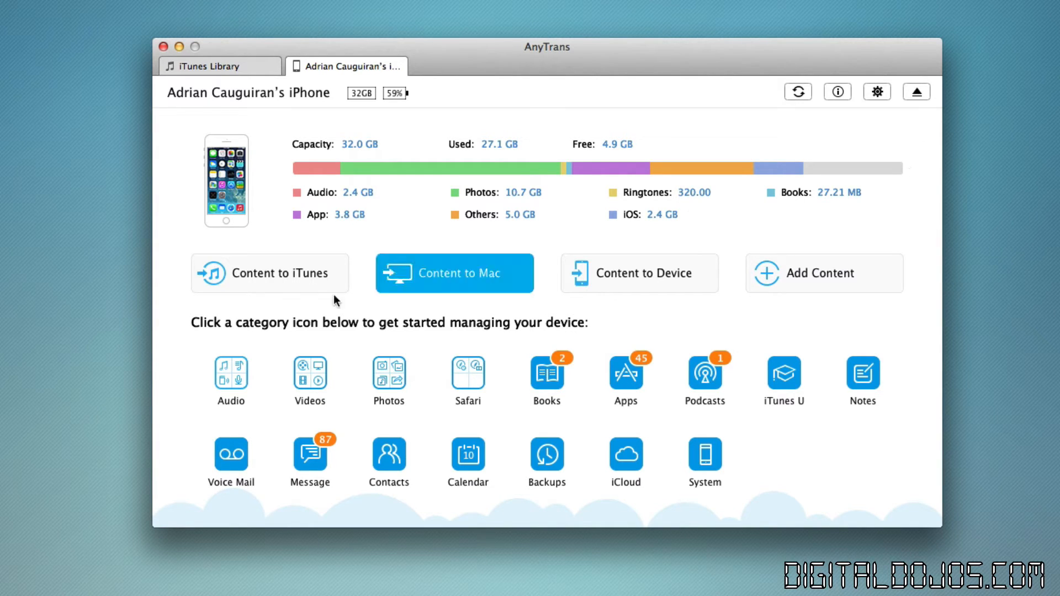
left_click(269, 273)
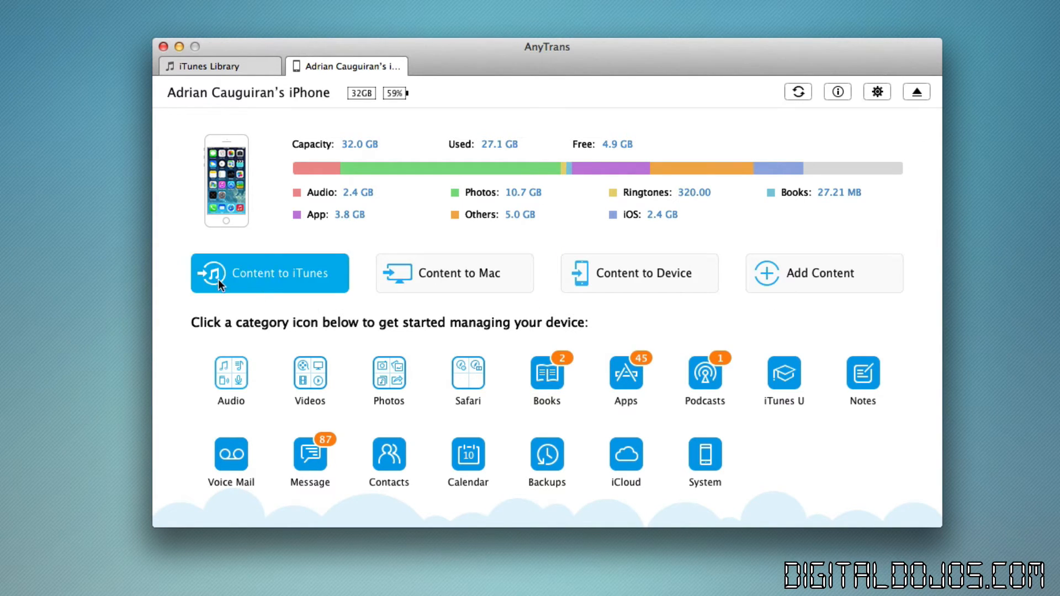
mouse_move(270, 246)
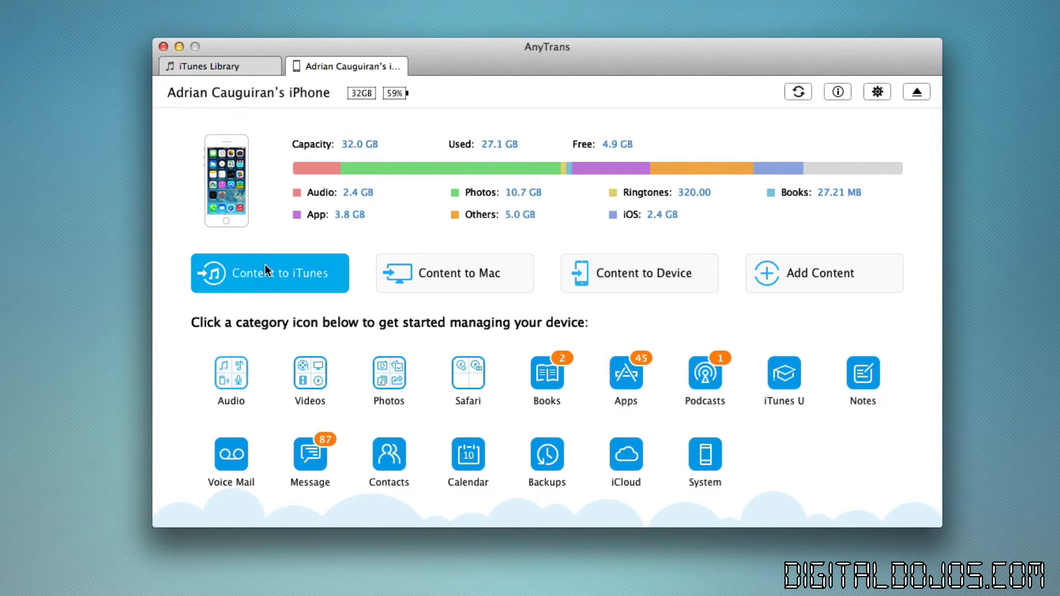
mouse_move(270, 287)
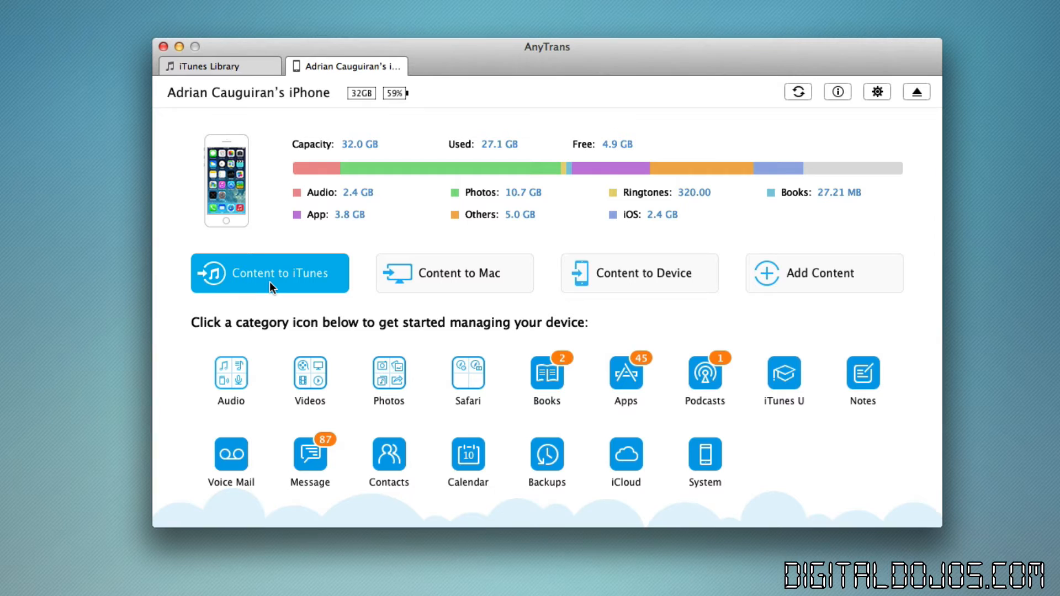
left_click(454, 273)
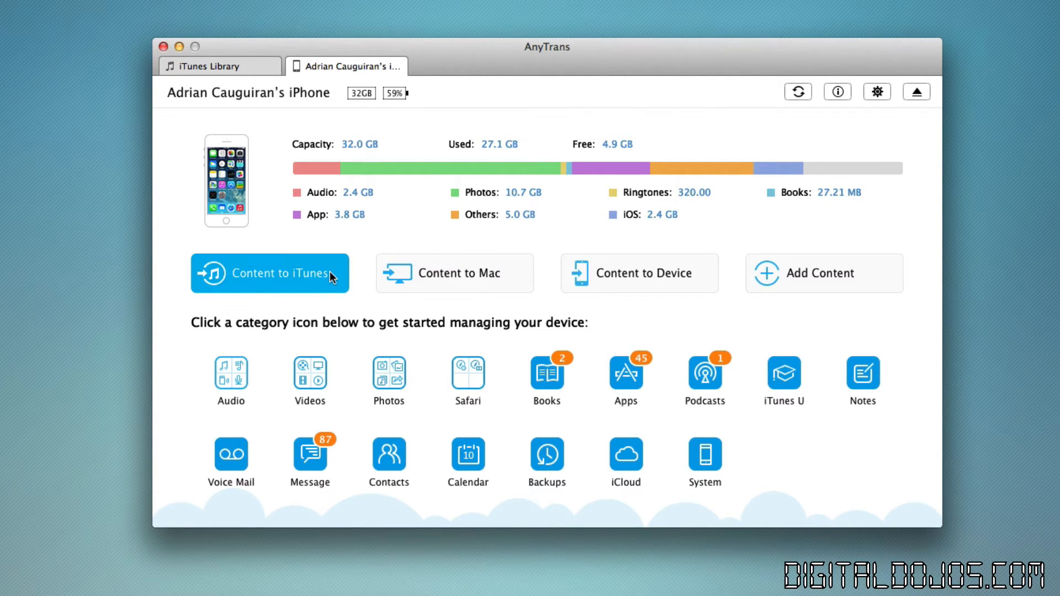
left_click(455, 273)
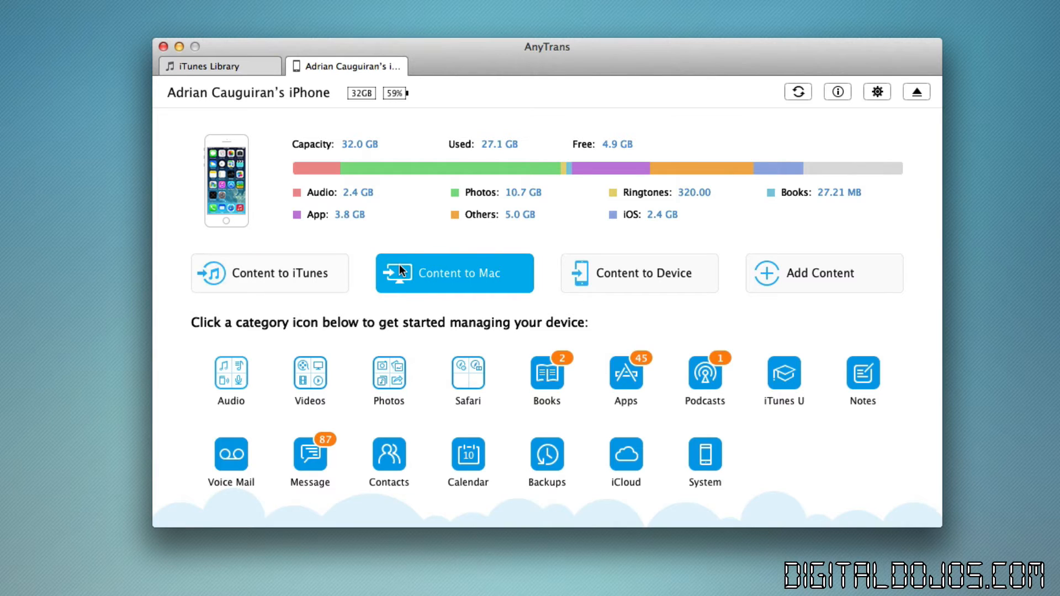
left_click(455, 273)
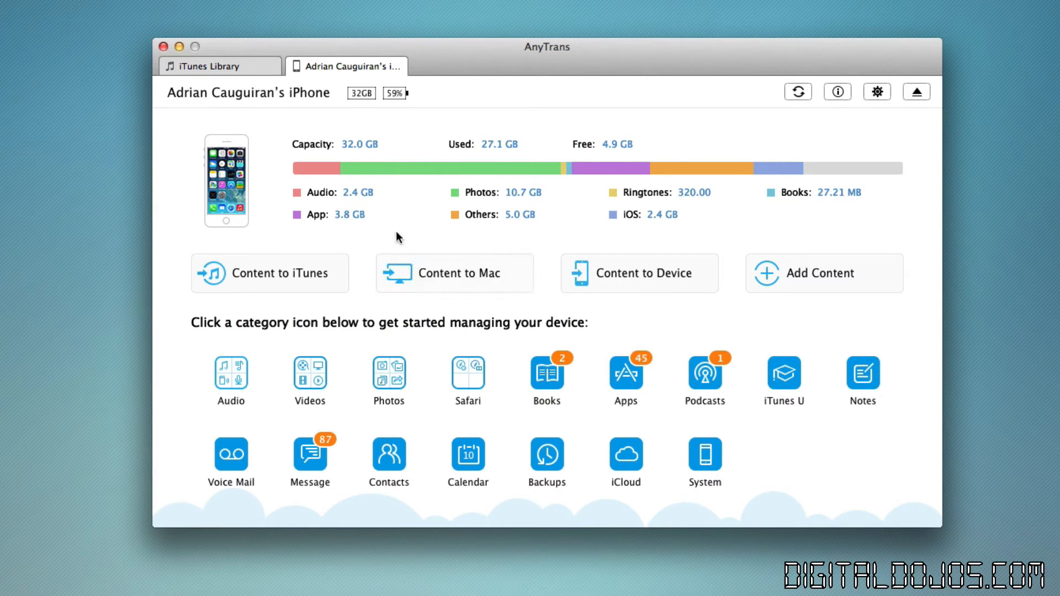
mouse_move(455, 274)
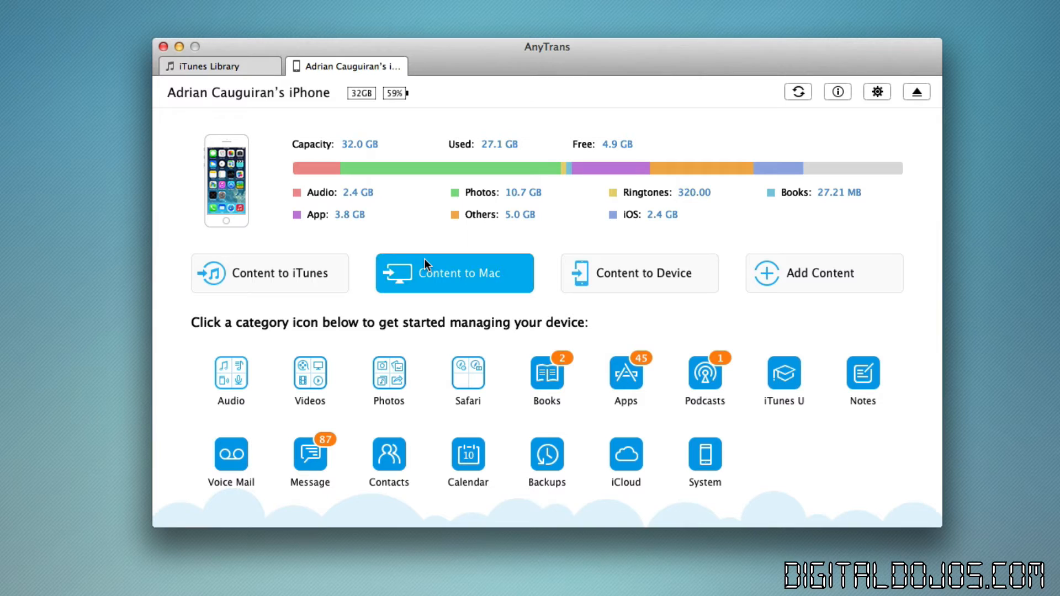
mouse_move(440, 318)
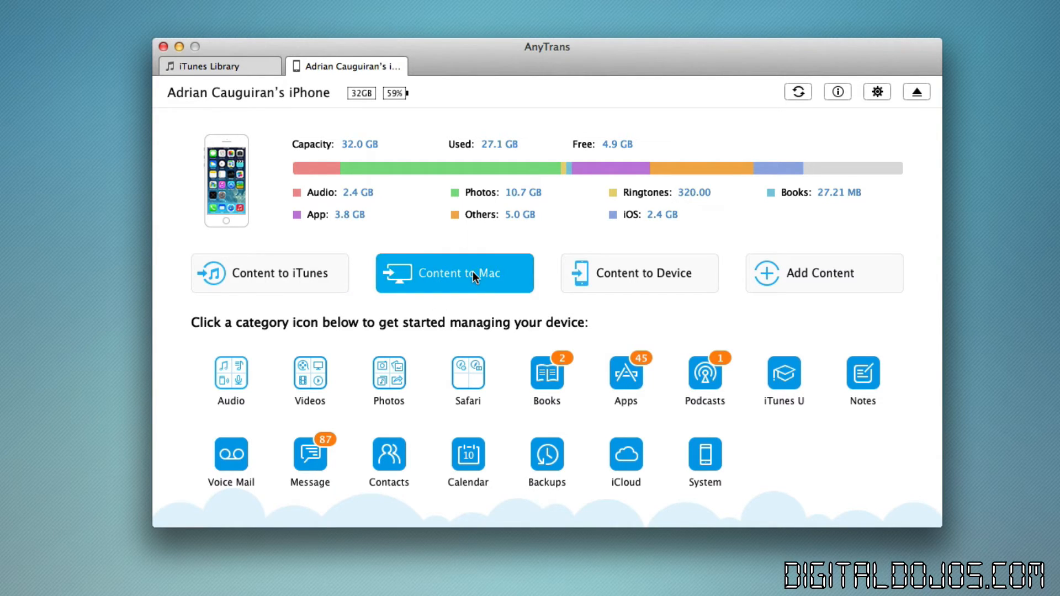
mouse_move(639, 274)
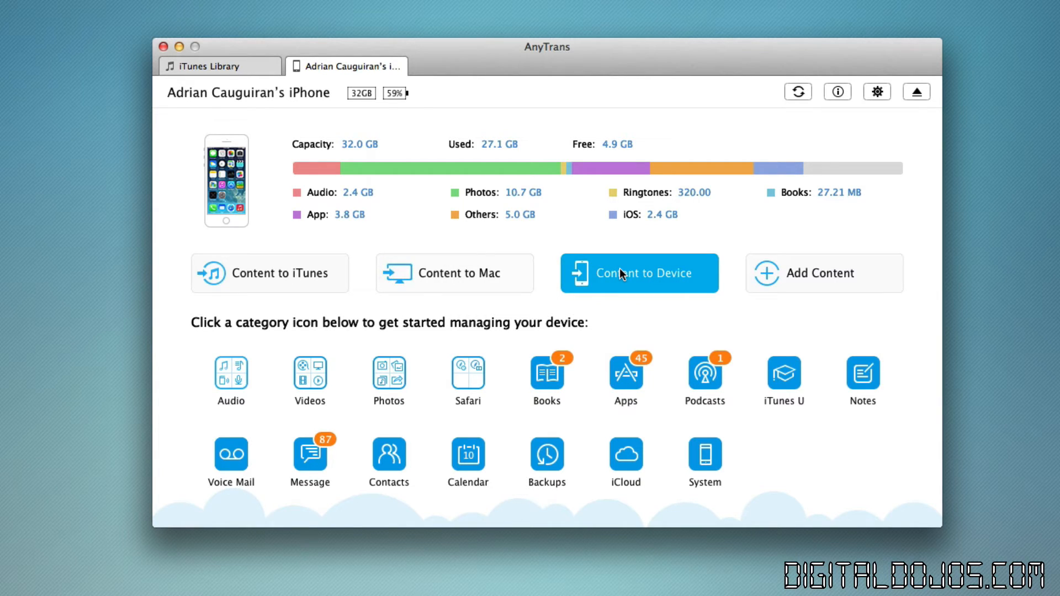
mouse_move(672, 280)
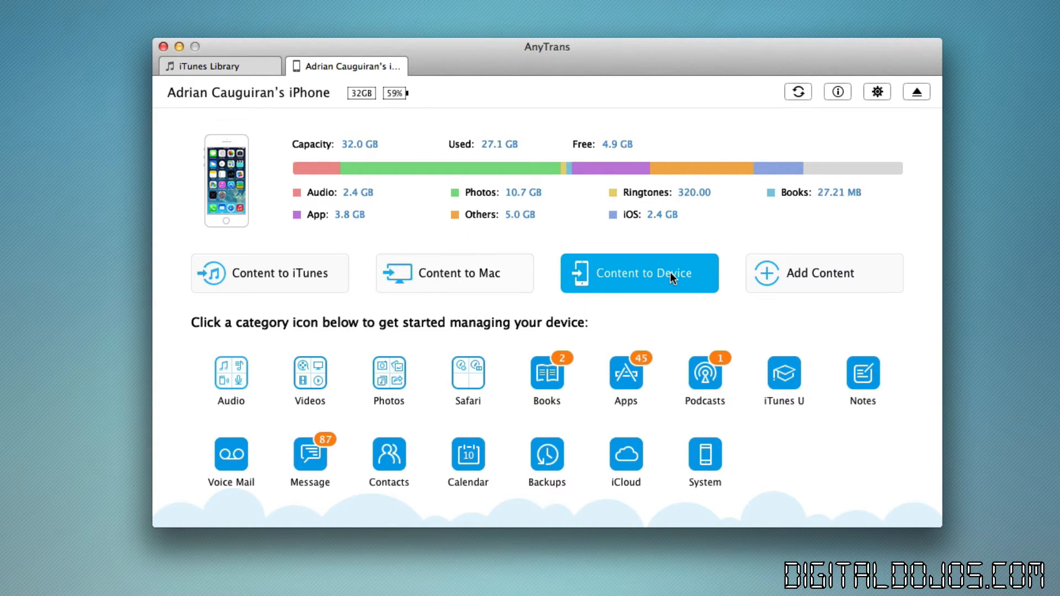
mouse_move(823, 292)
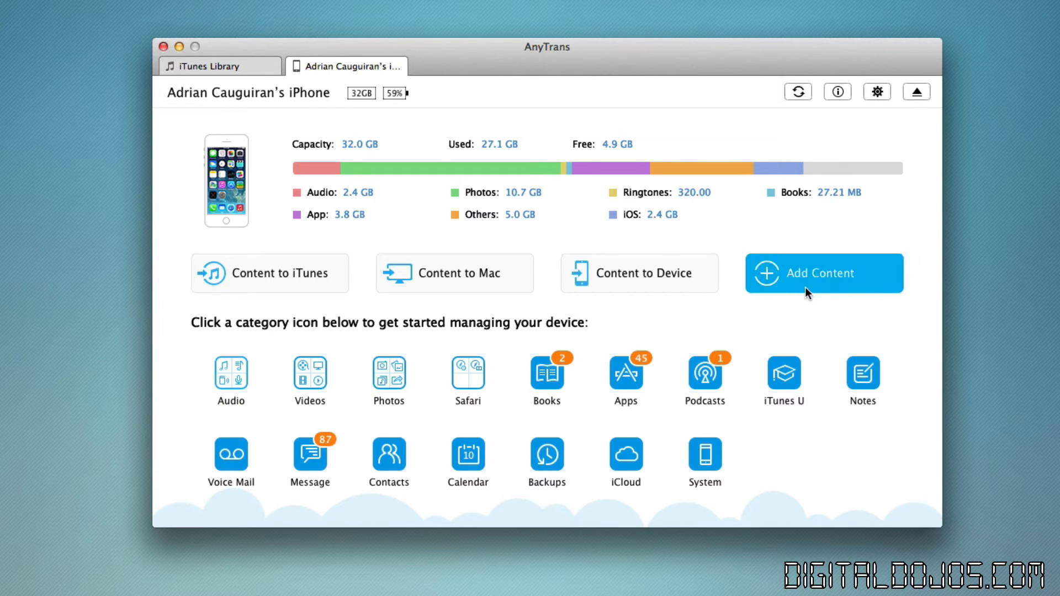
Step: Start Add Content, then cancel the Open dialog without choosing a file
left_click(823, 273)
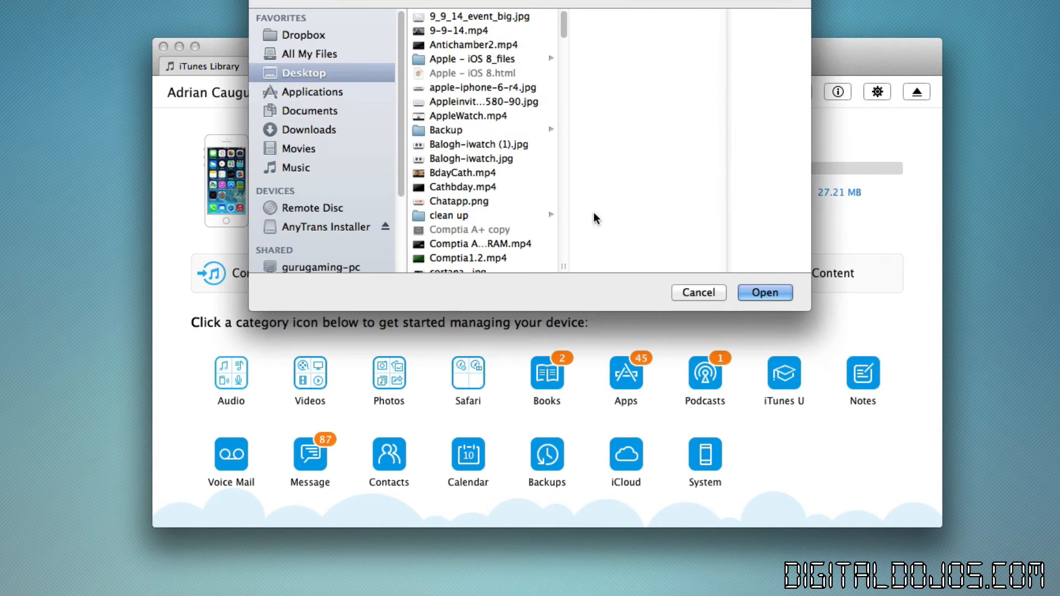
mouse_move(542, 208)
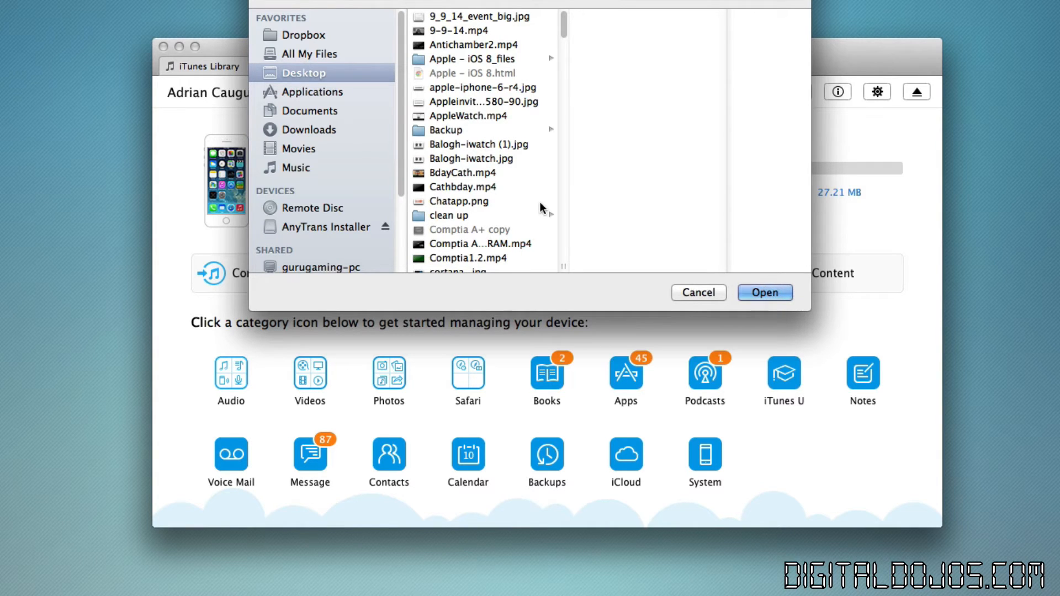
left_click(698, 292)
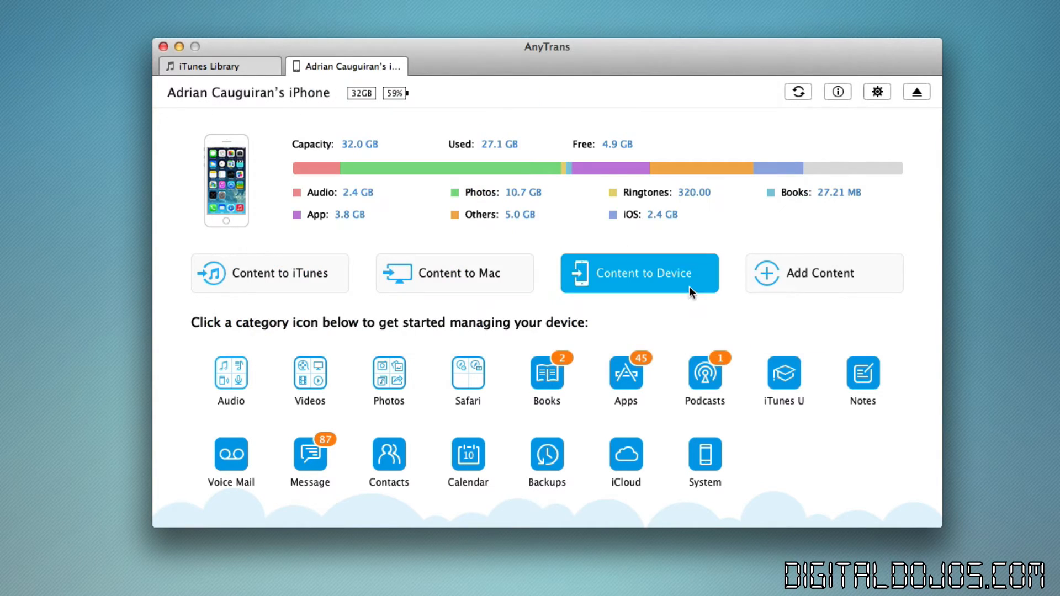
mouse_move(695, 318)
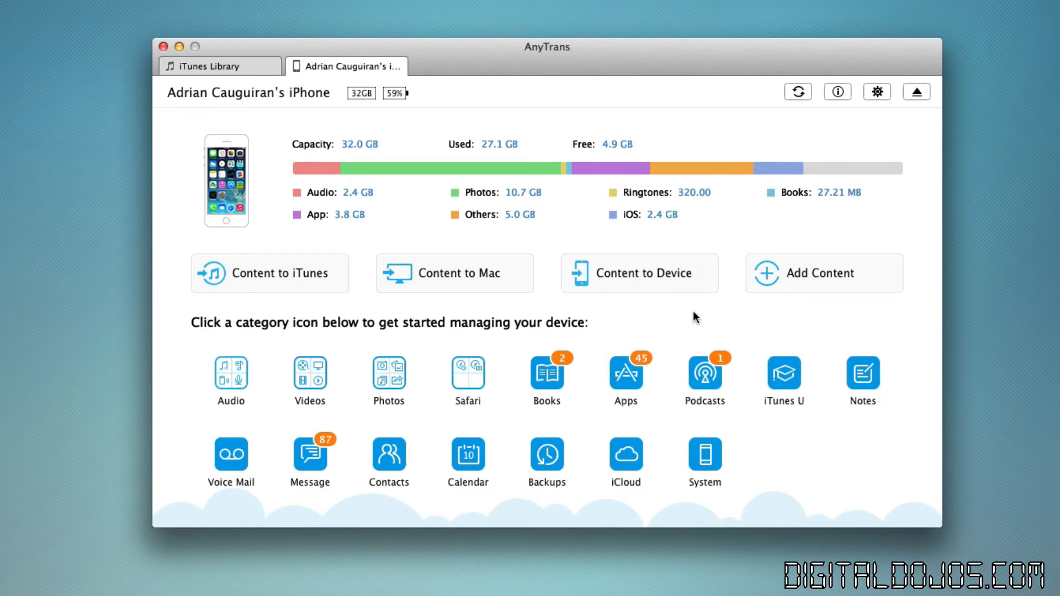
mouse_move(338, 307)
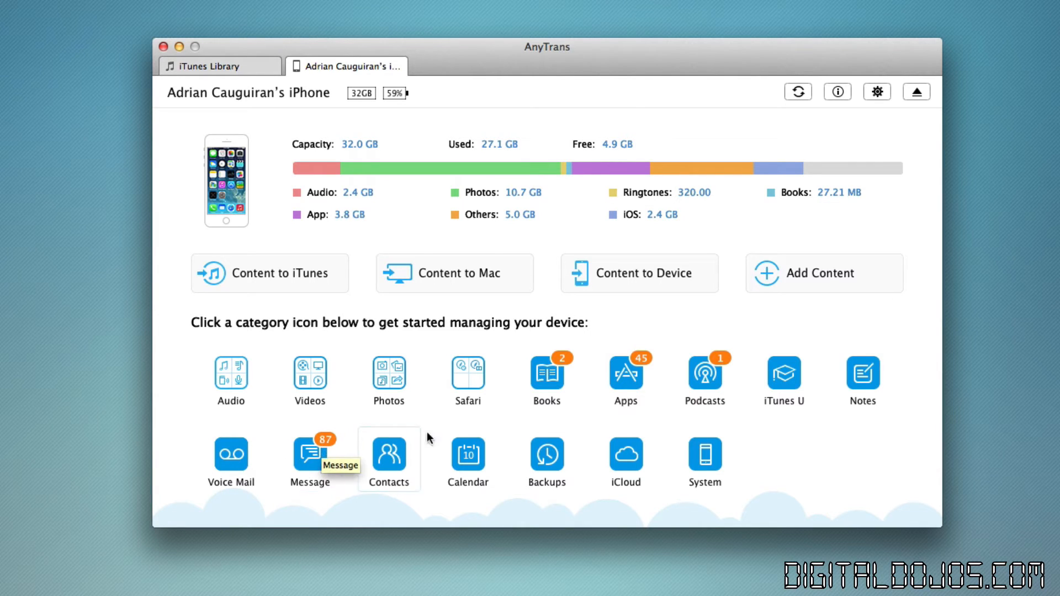
mouse_move(310, 377)
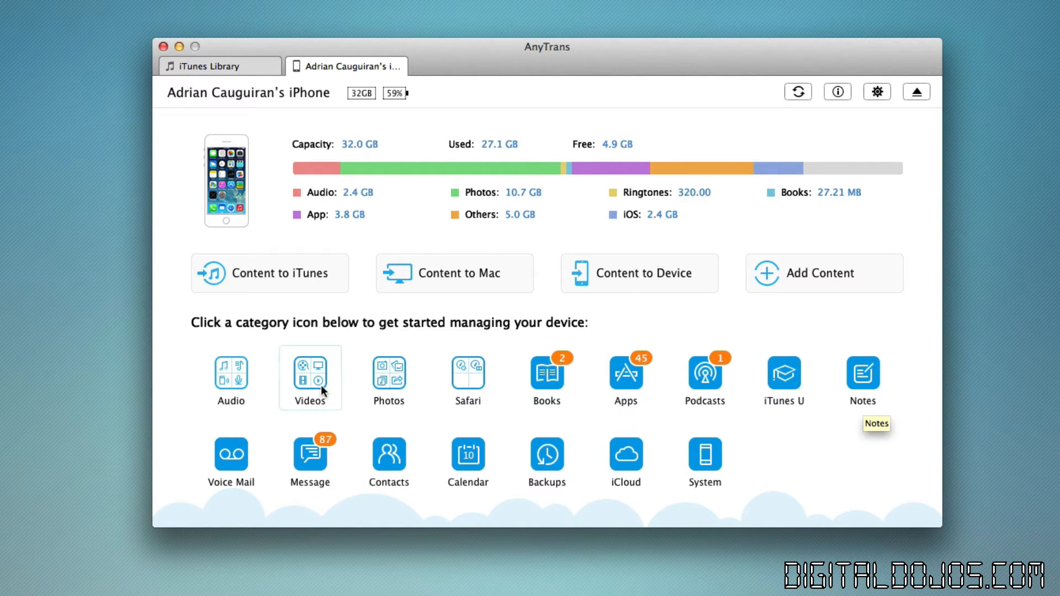
mouse_move(388, 375)
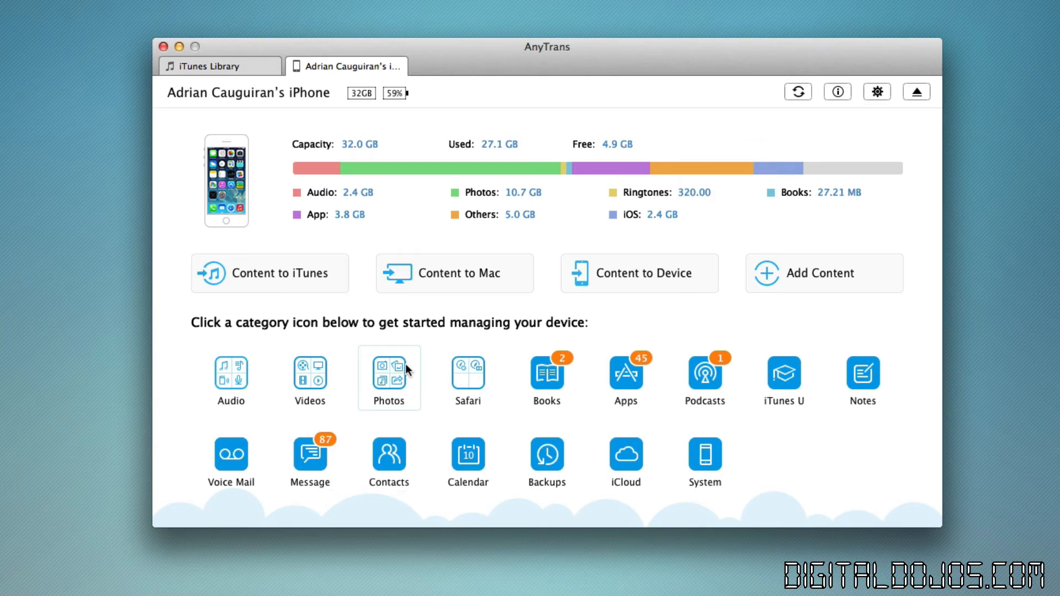
Step: Expand the Photos category to list Camera Roll, Photo Stream, Photo Library and Albums
left_click(388, 374)
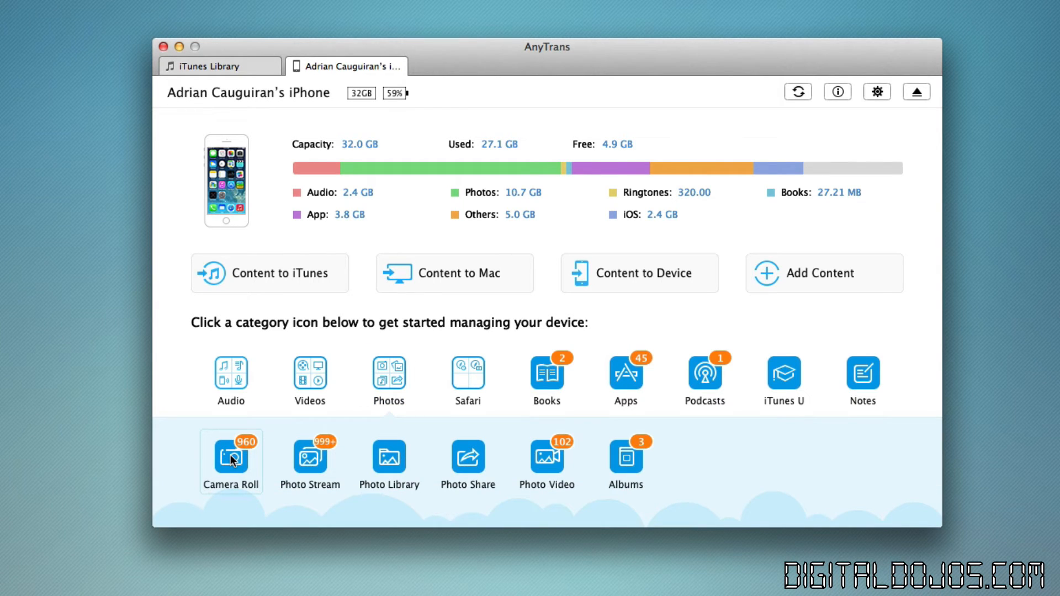
left_click(231, 456)
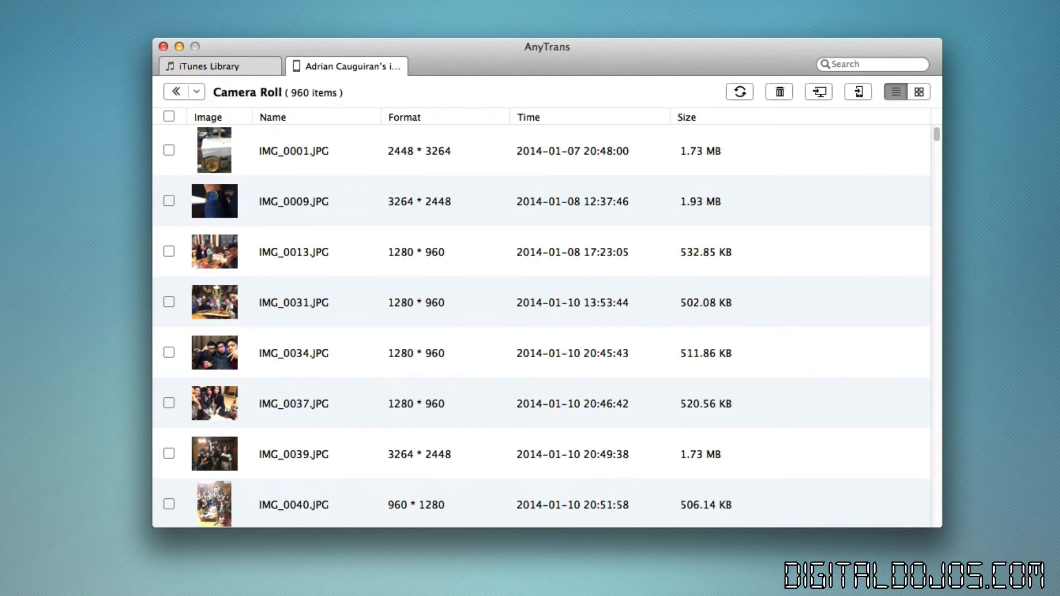
mouse_move(420, 195)
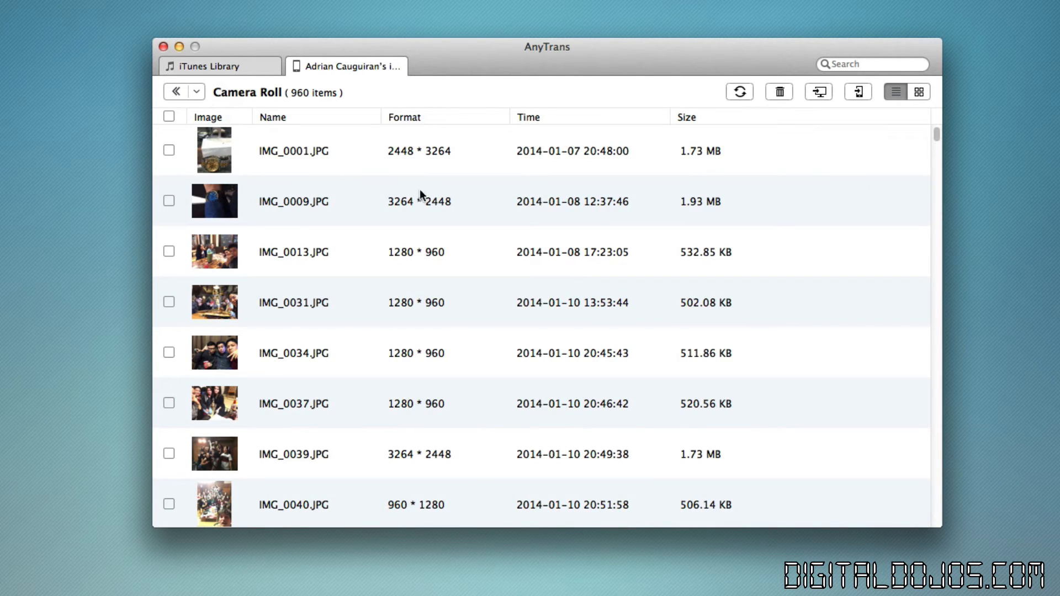
mouse_move(193, 101)
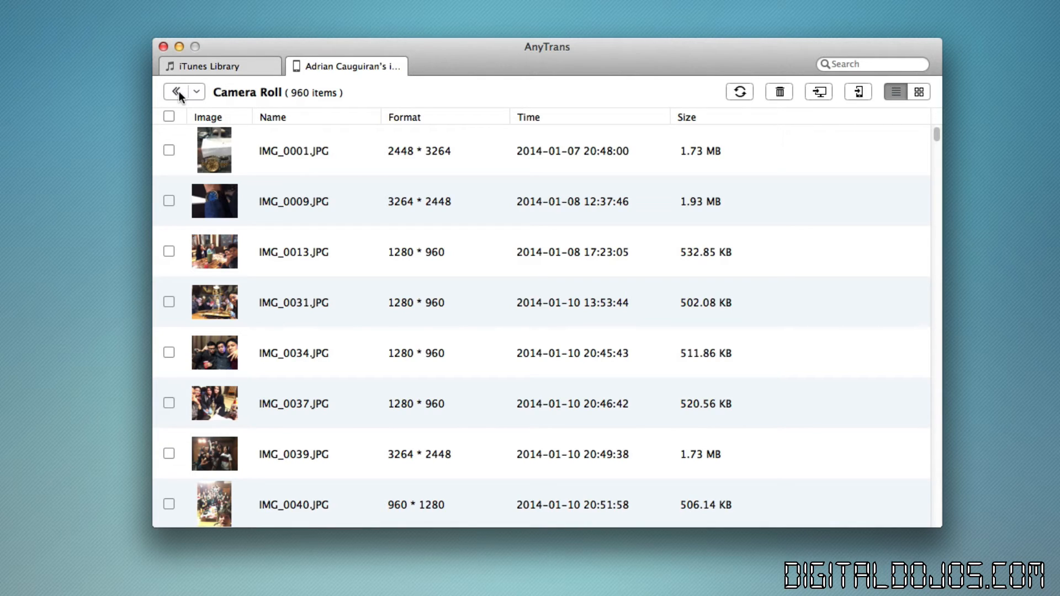
mouse_move(491, 153)
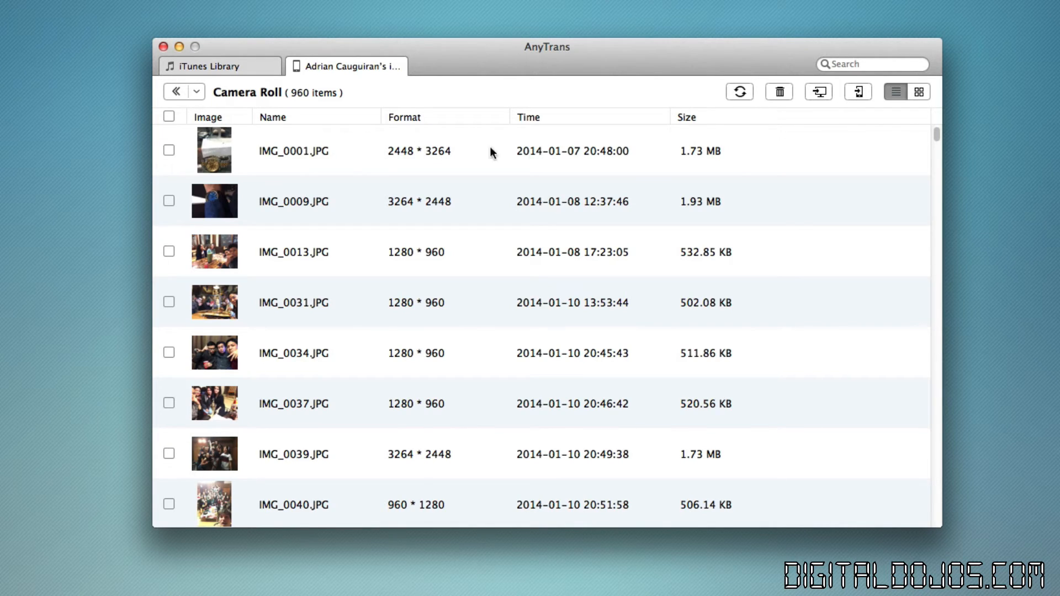
mouse_move(731, 128)
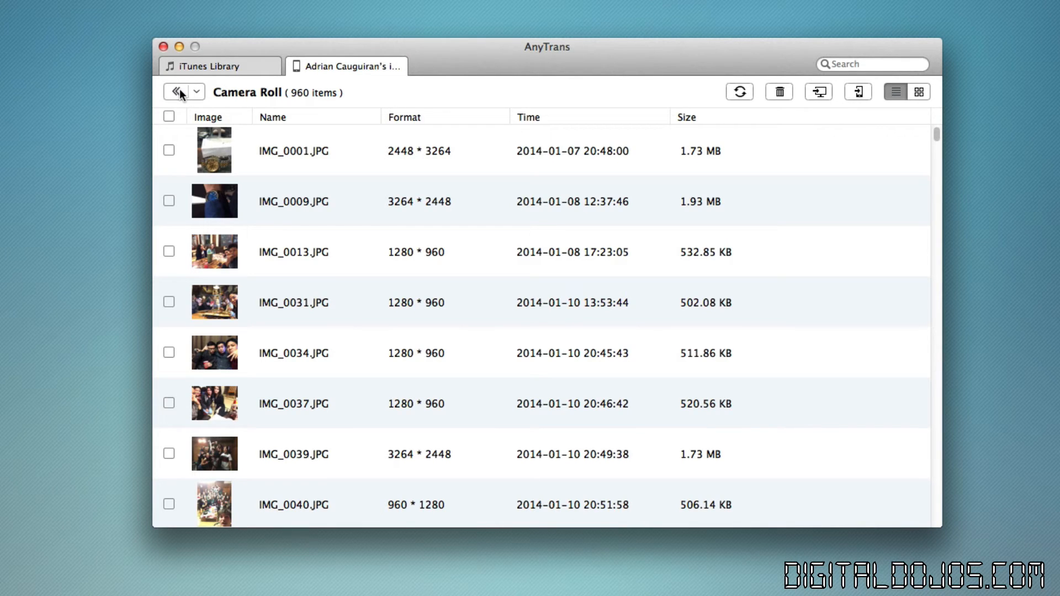
left_click(179, 91)
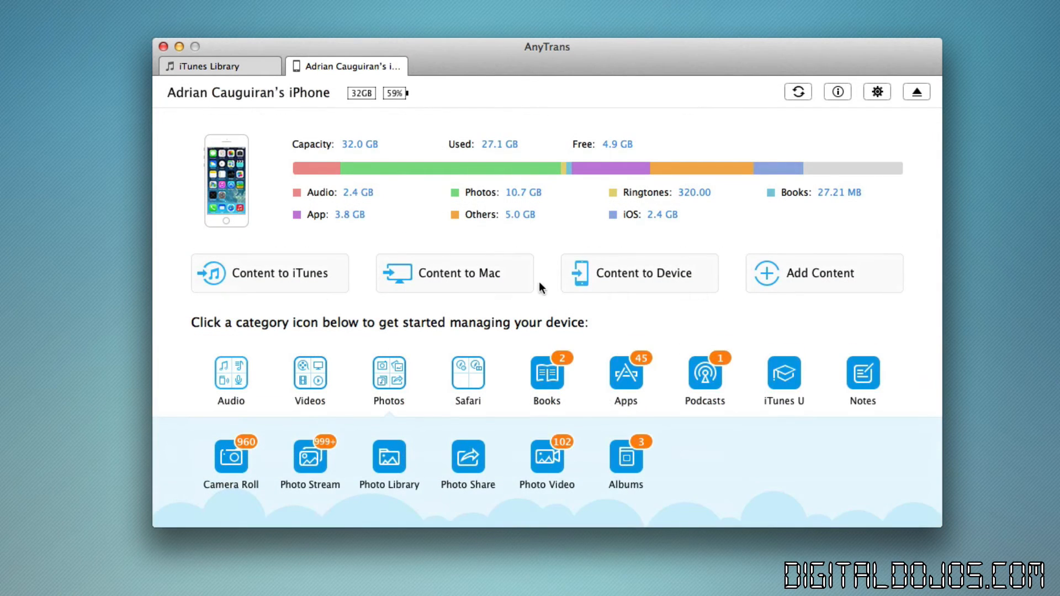
mouse_move(531, 307)
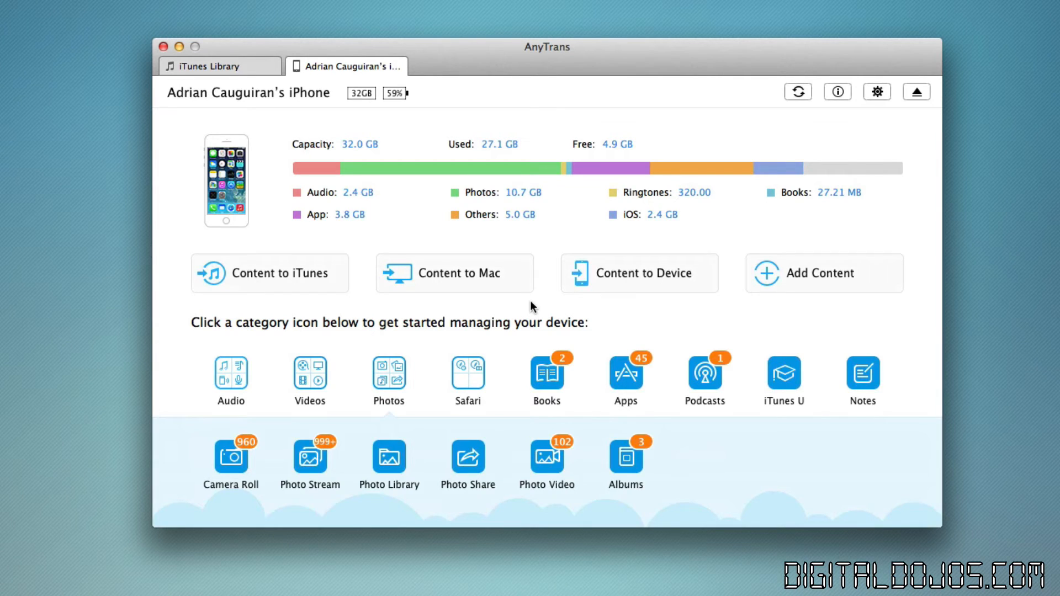
mouse_move(639, 274)
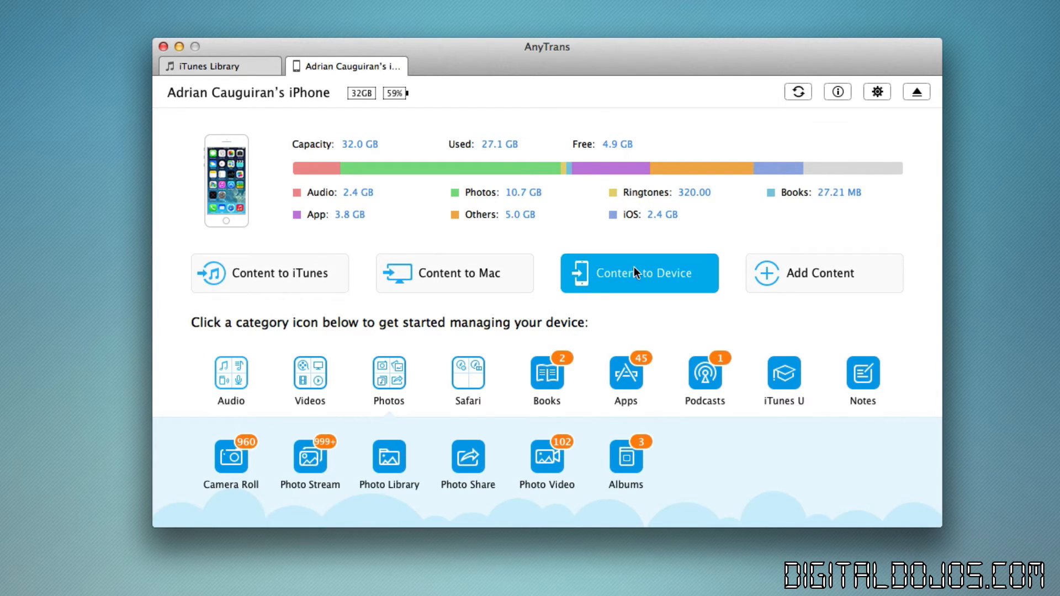
left_click(454, 274)
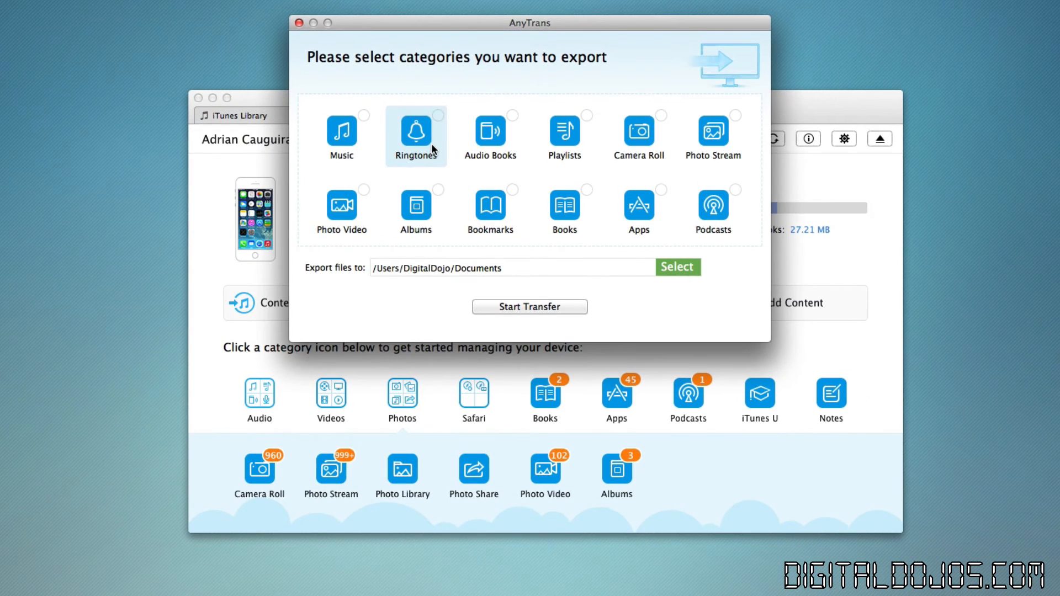
mouse_move(464, 274)
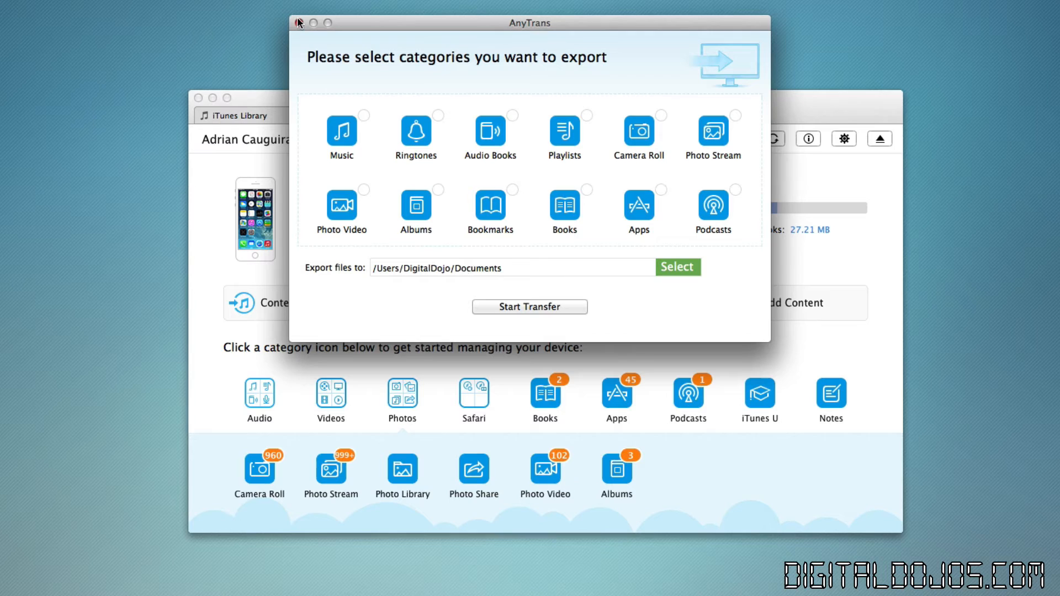
left_click(296, 23)
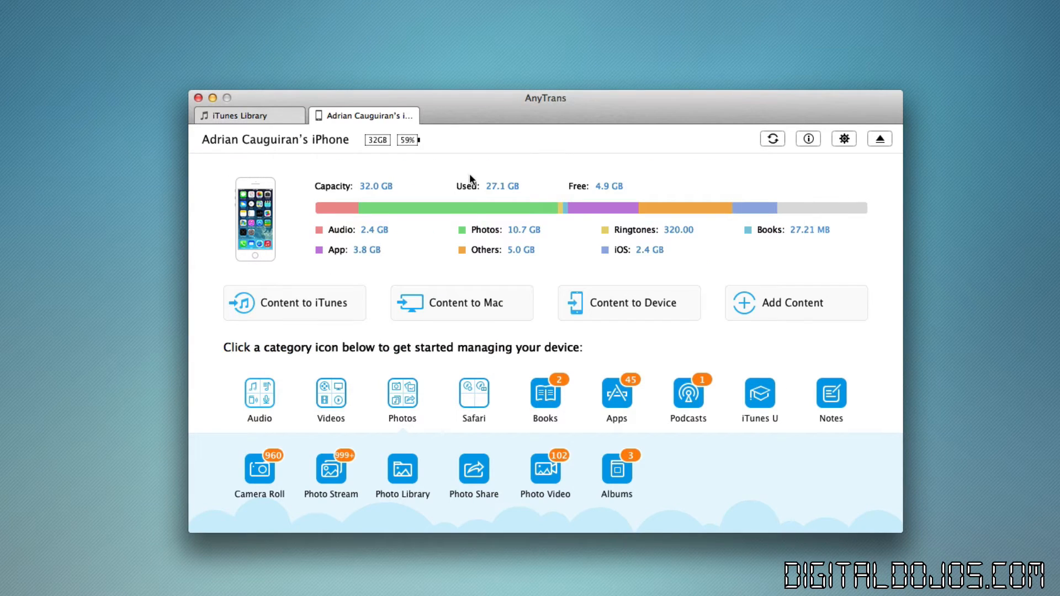
Step: Collapse Photos and choose Antichamber2.mp4 from the Desktop in the Add Content chooser
left_click(462, 302)
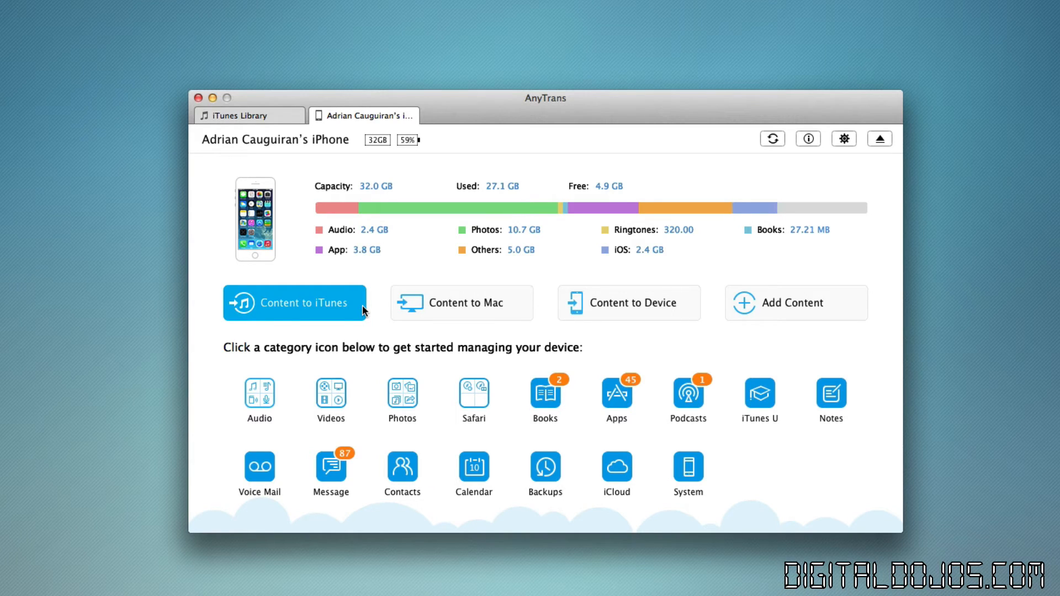
mouse_move(790, 235)
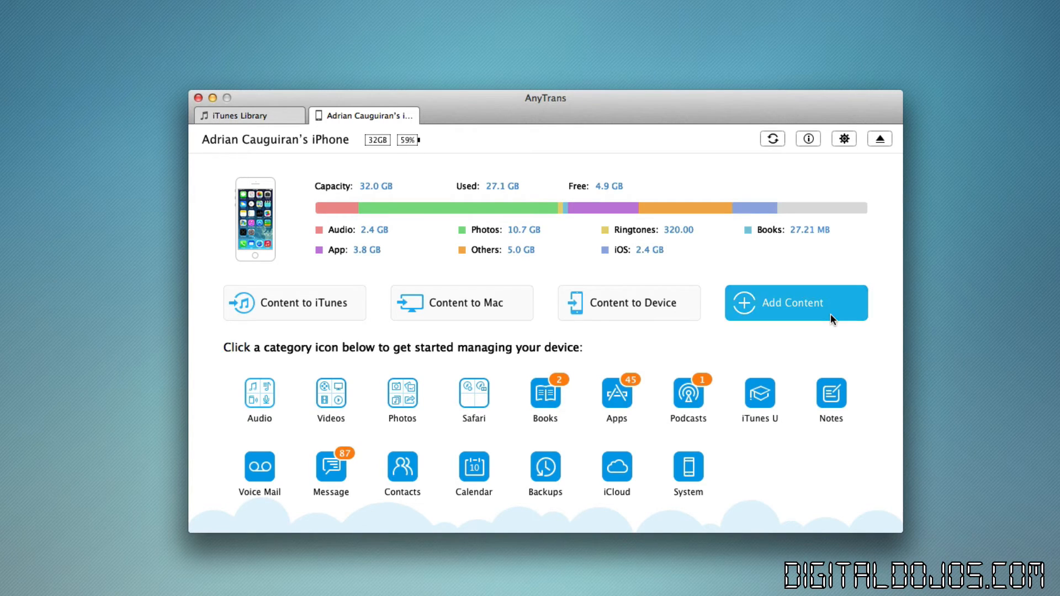
left_click(795, 303)
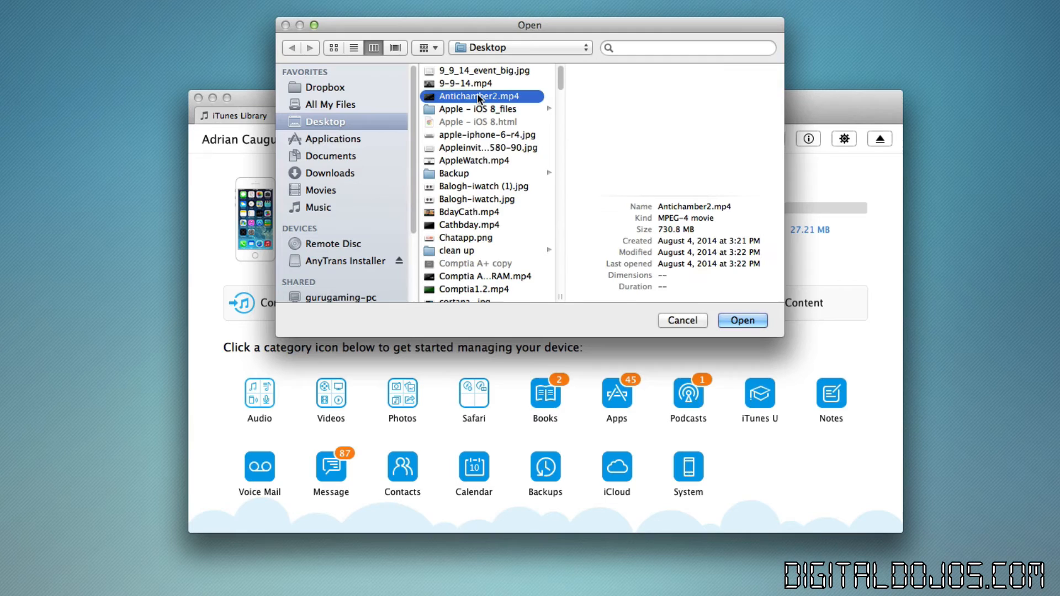
left_click(742, 320)
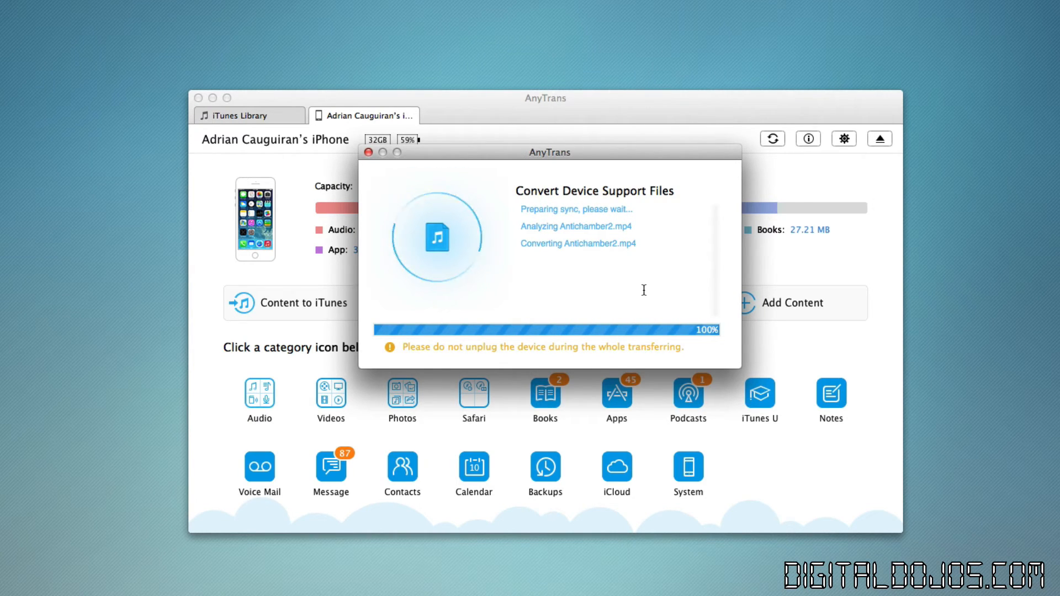
mouse_move(643, 242)
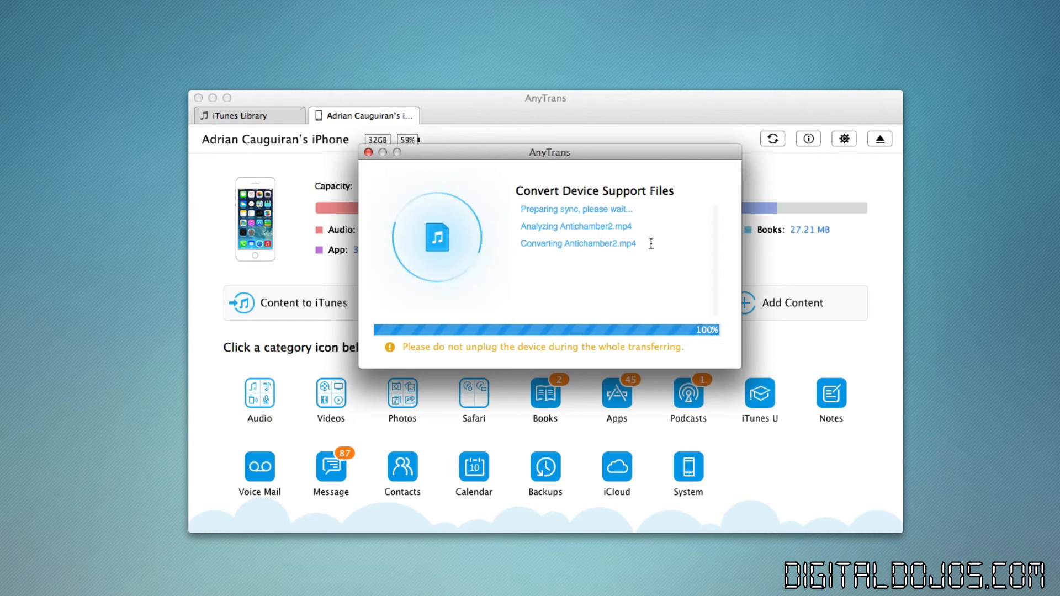
mouse_move(666, 113)
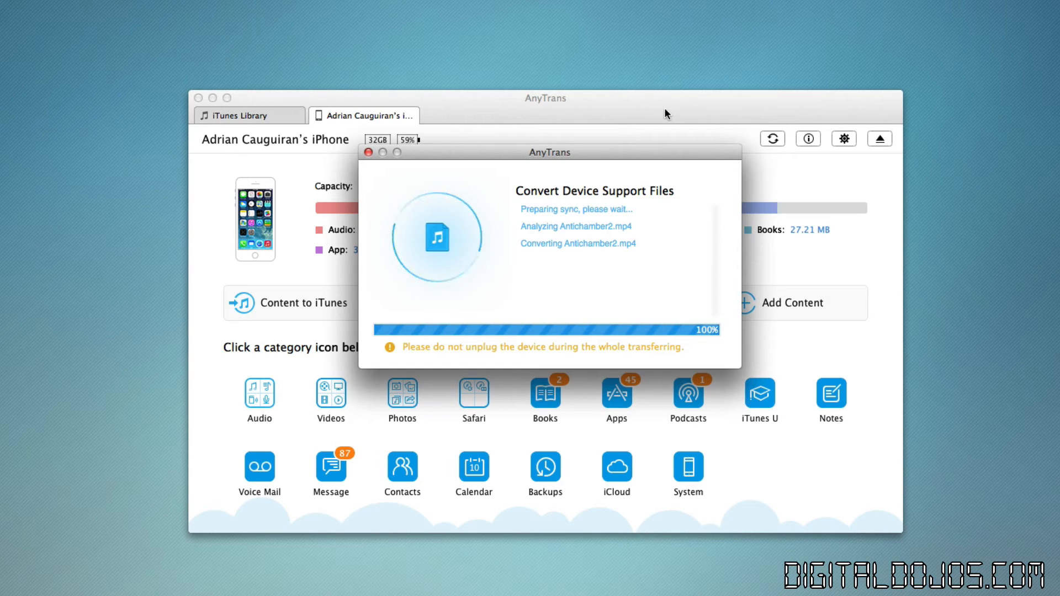
mouse_move(663, 208)
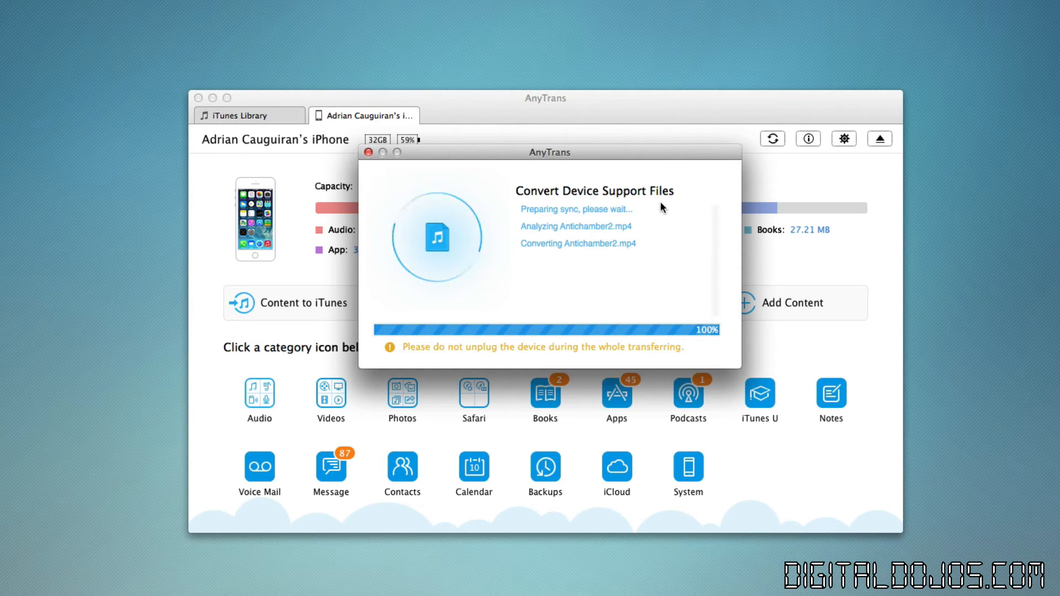
mouse_move(662, 200)
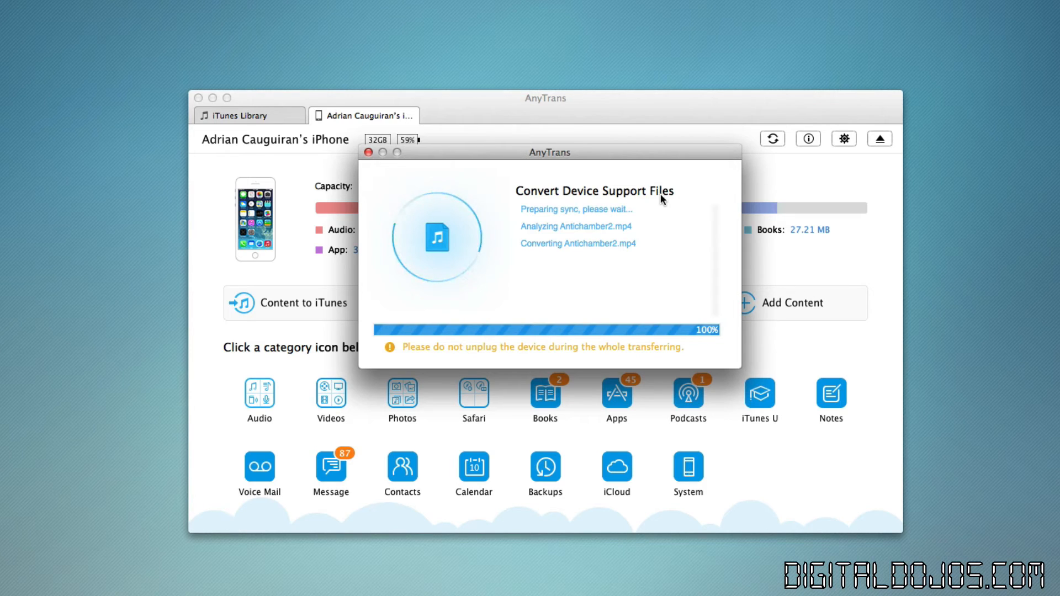
mouse_move(678, 133)
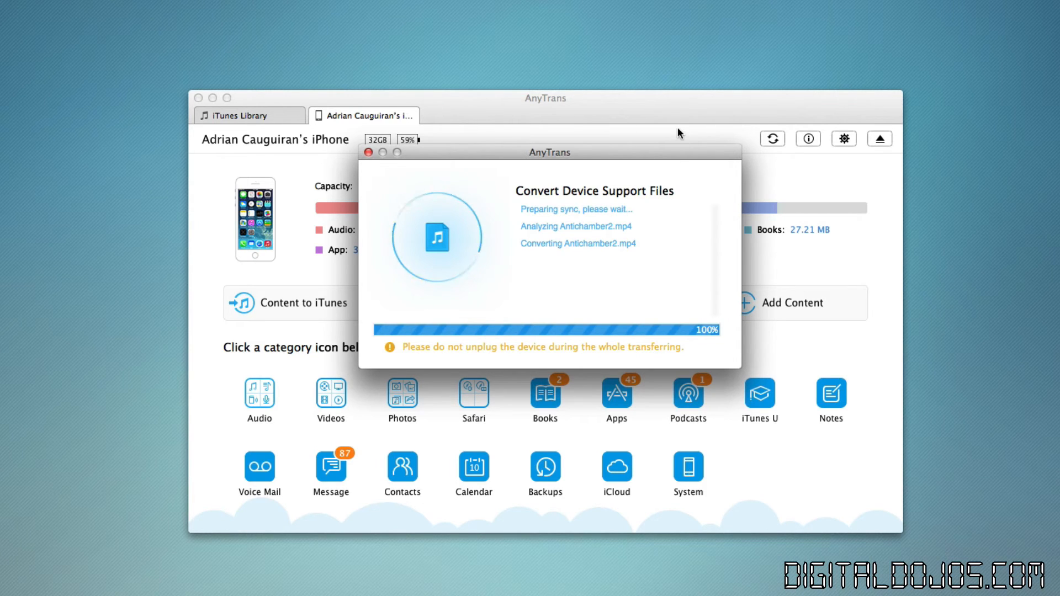
mouse_move(660, 153)
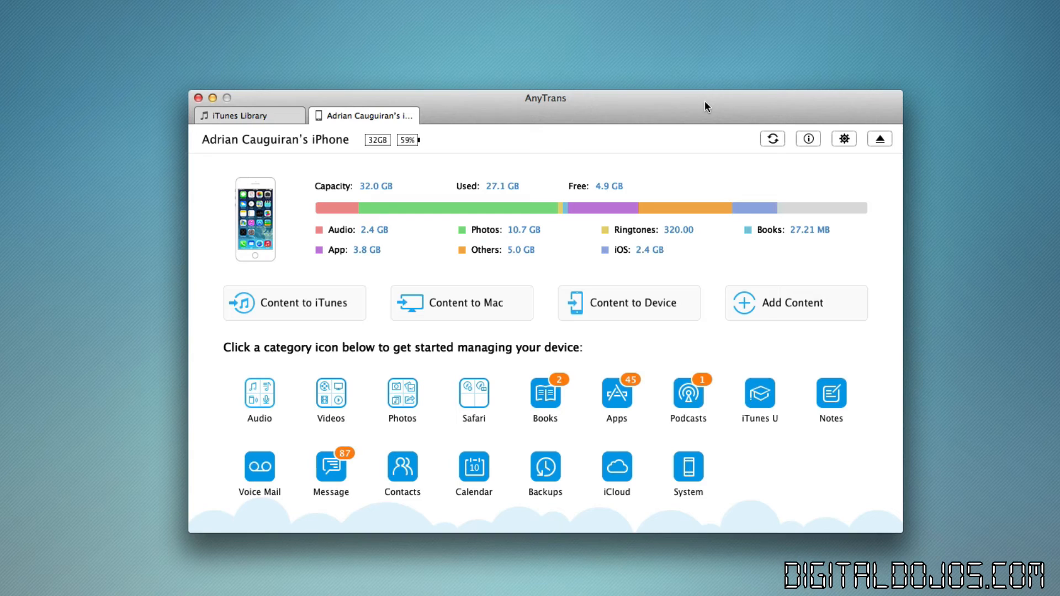
mouse_move(617, 221)
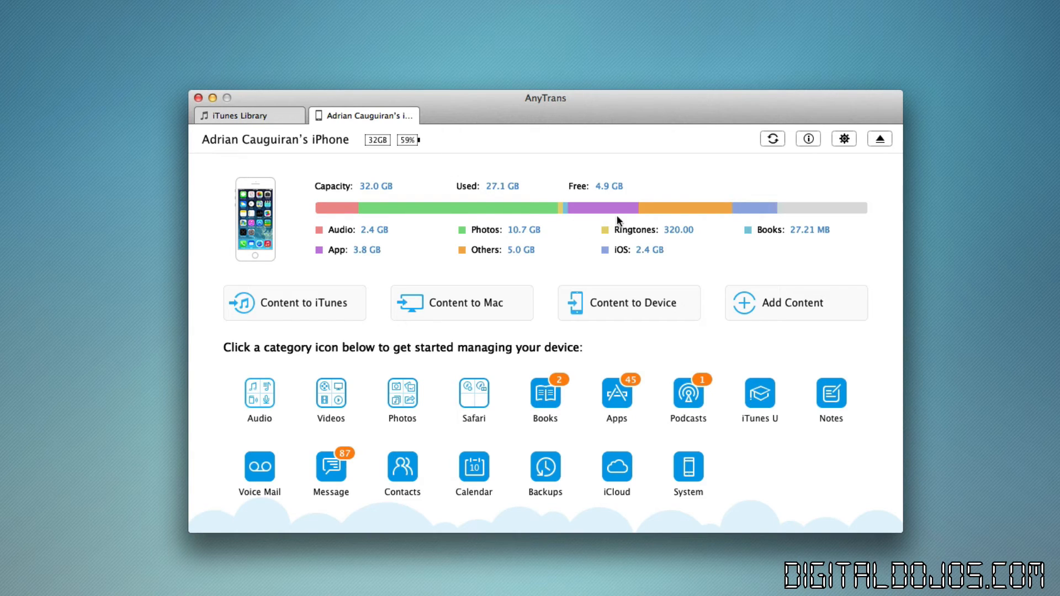
mouse_move(719, 108)
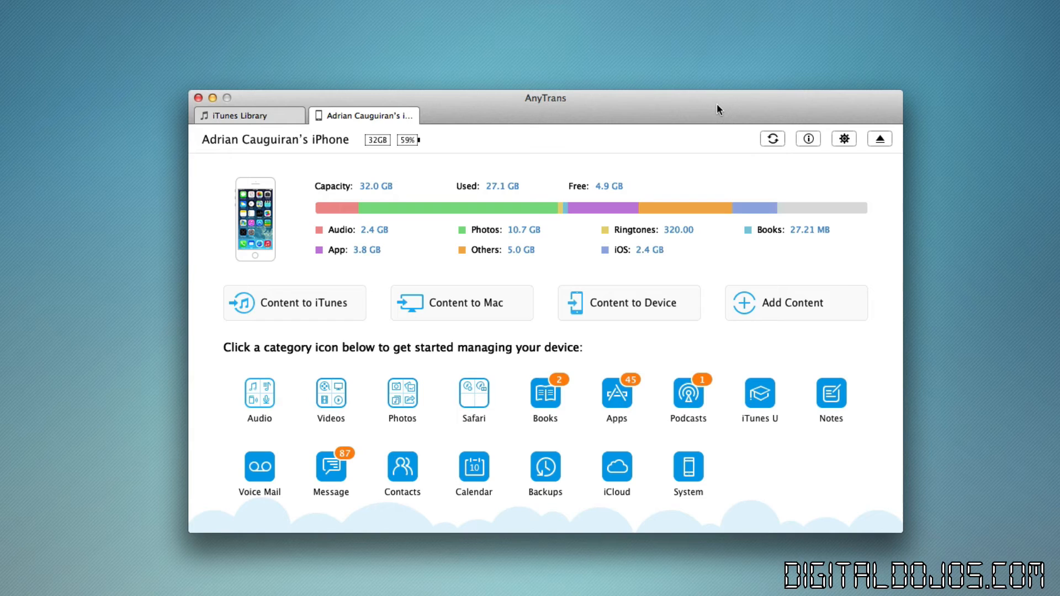
mouse_move(608, 545)
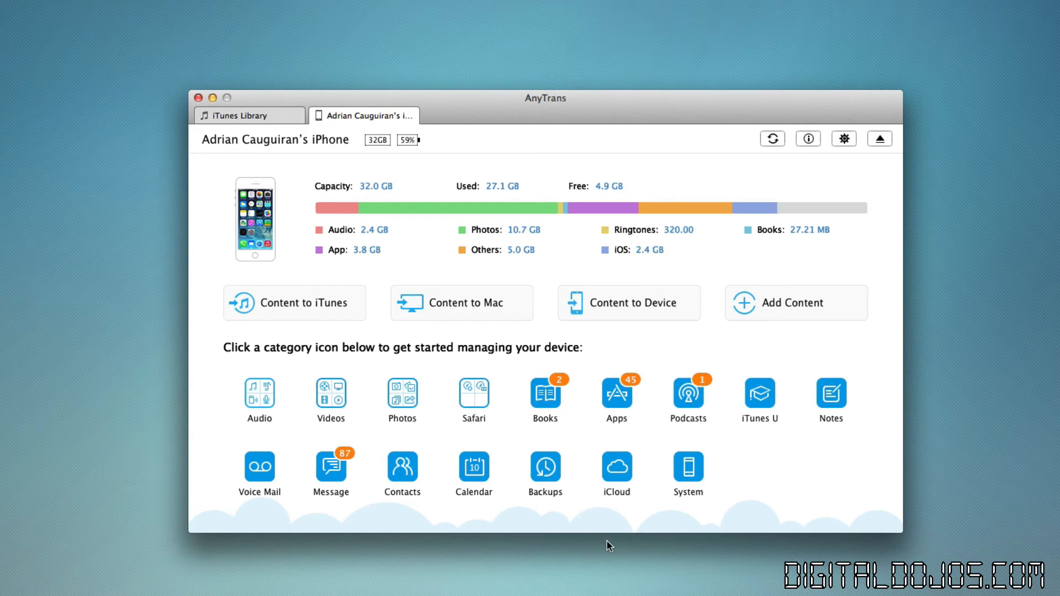
mouse_move(543, 518)
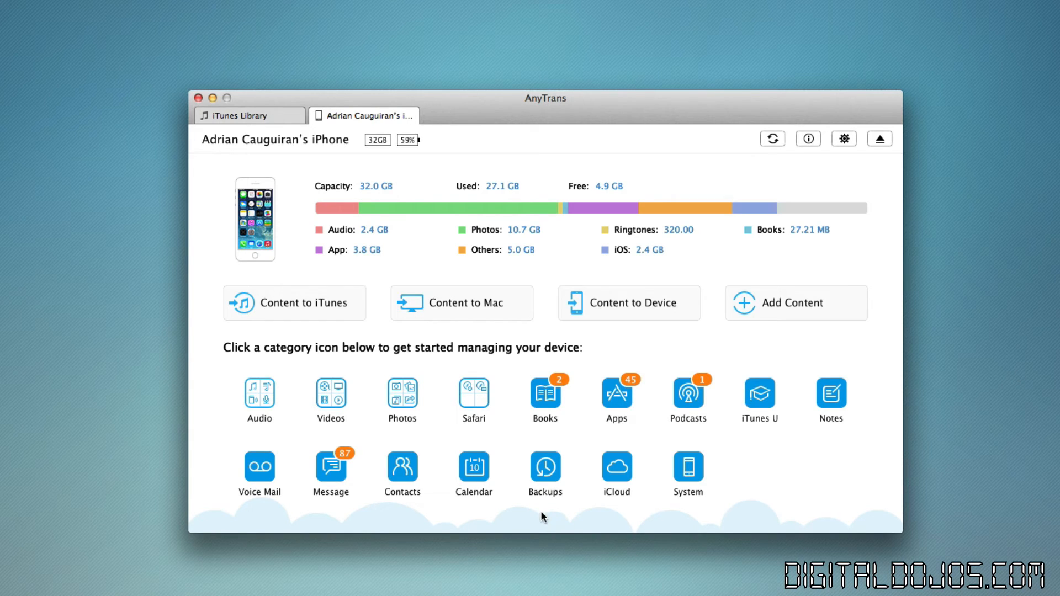
mouse_move(605, 527)
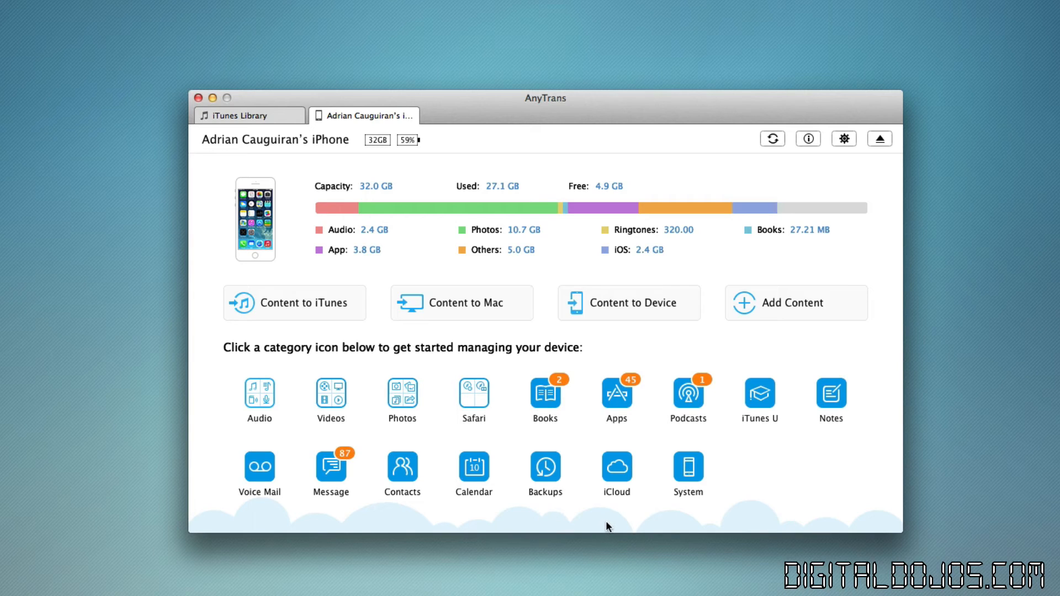
mouse_move(611, 524)
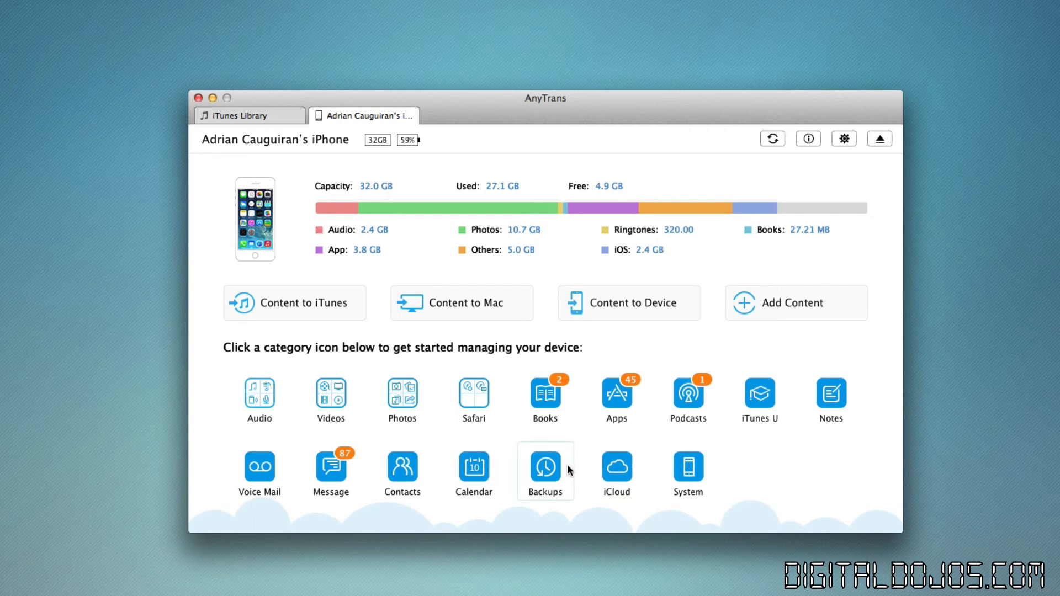
mouse_move(688, 471)
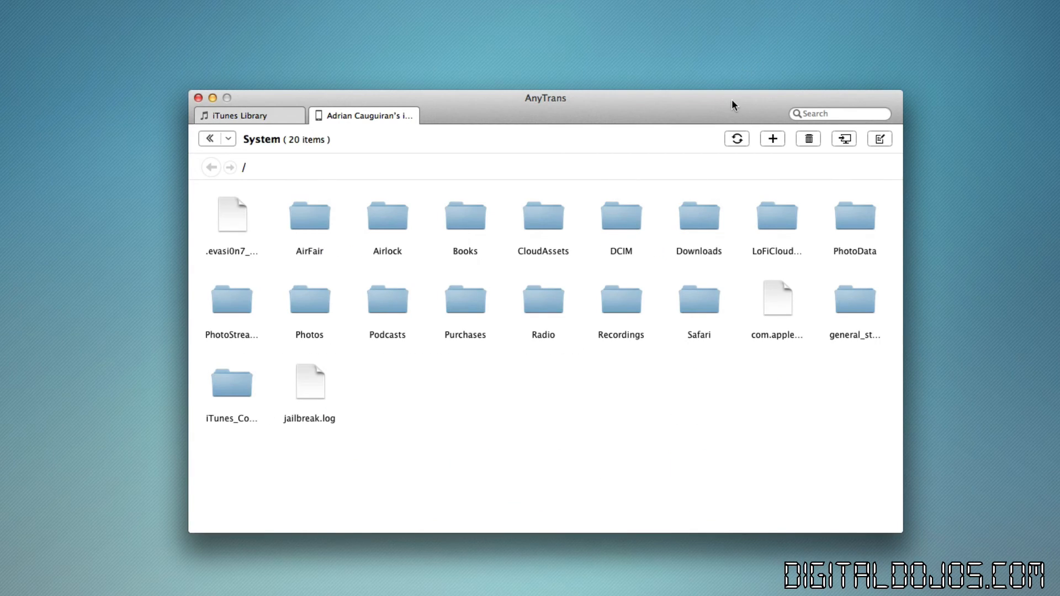
mouse_move(655, 402)
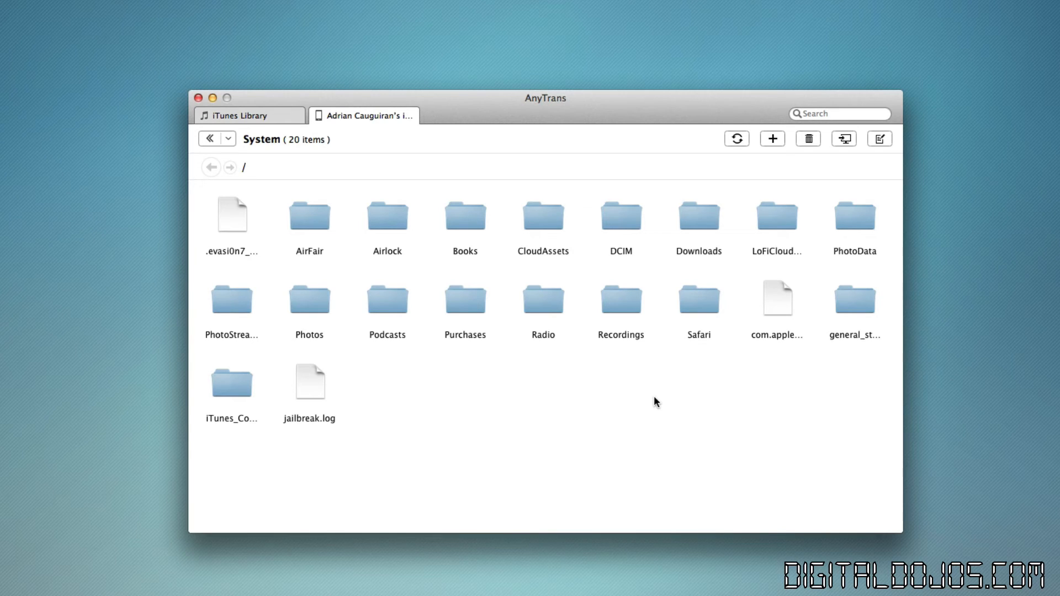
mouse_move(478, 377)
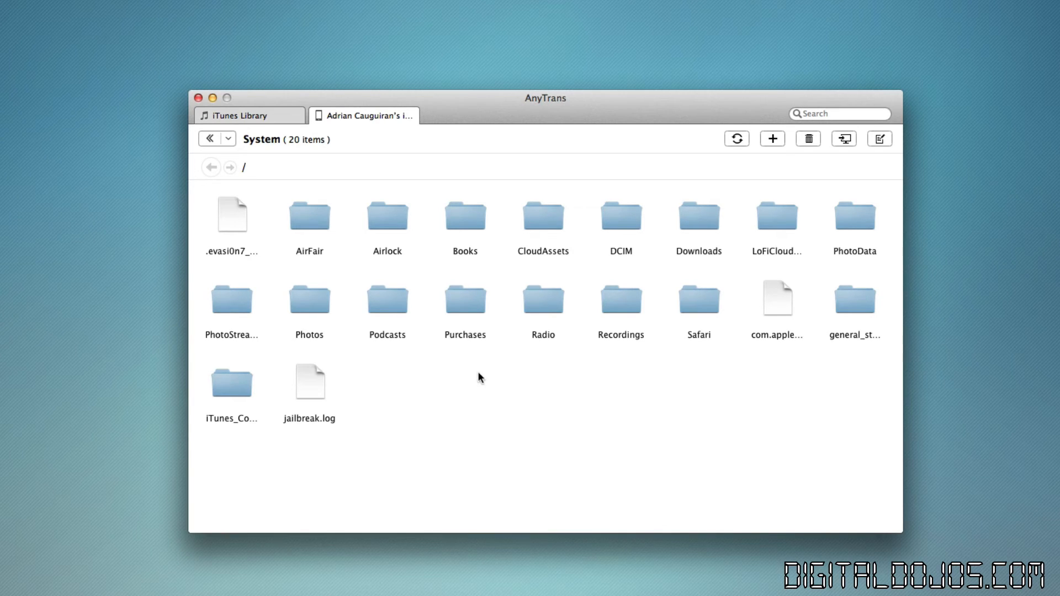
mouse_move(380, 315)
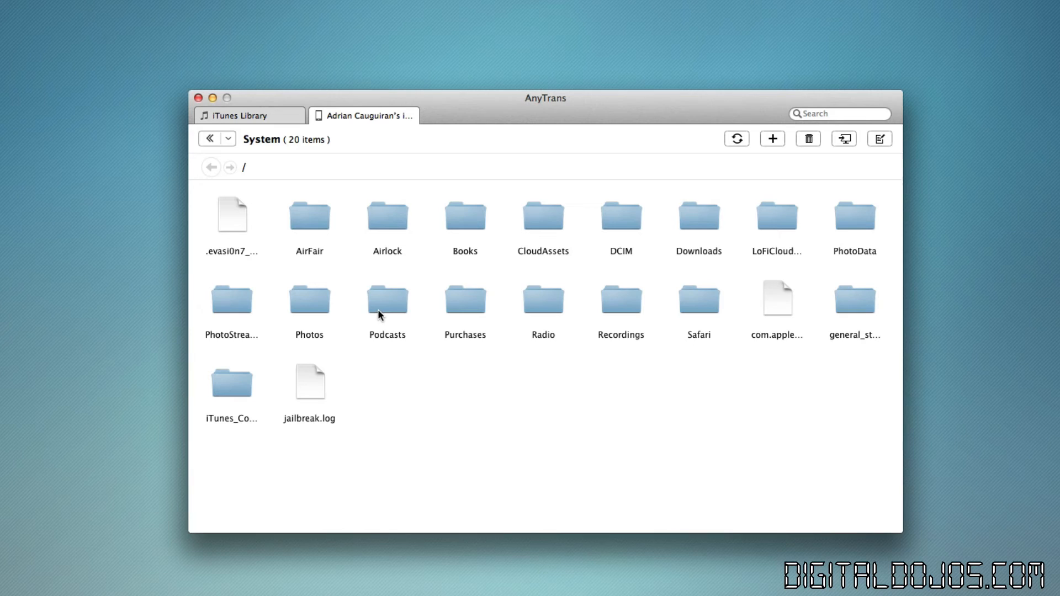
mouse_move(459, 472)
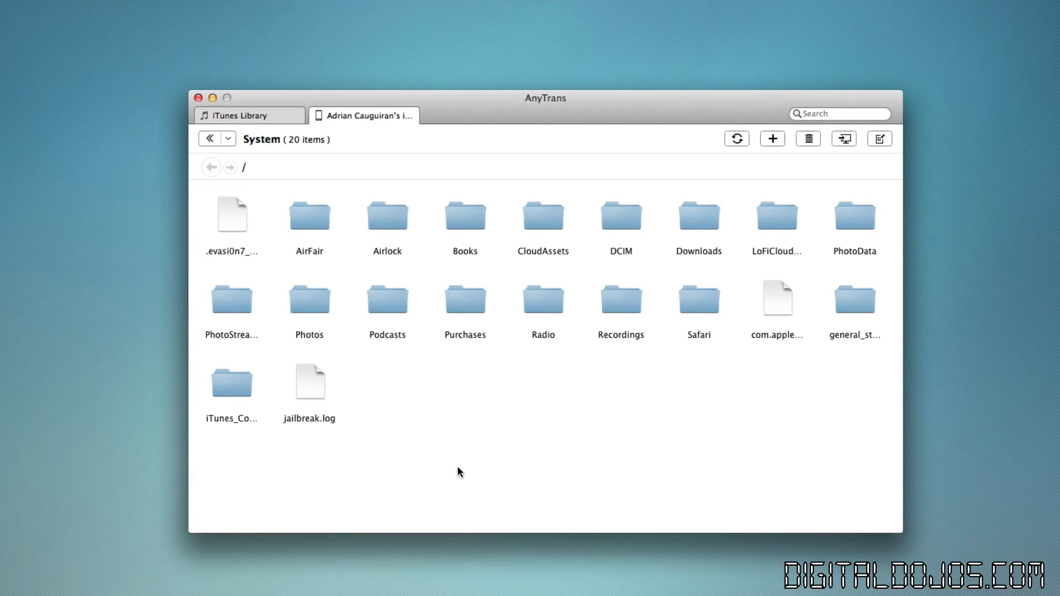
mouse_move(490, 421)
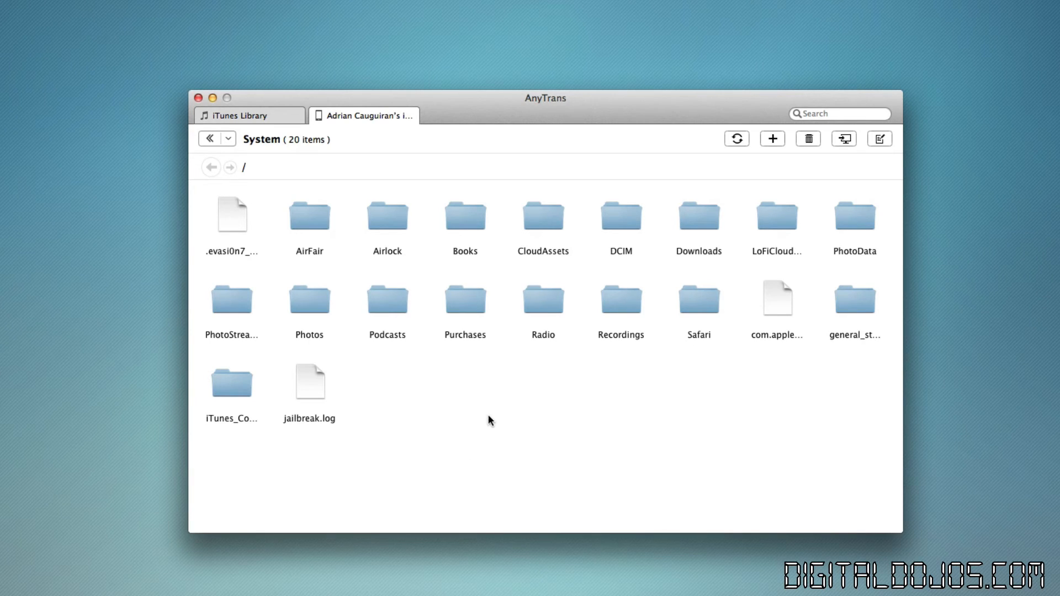
mouse_move(439, 382)
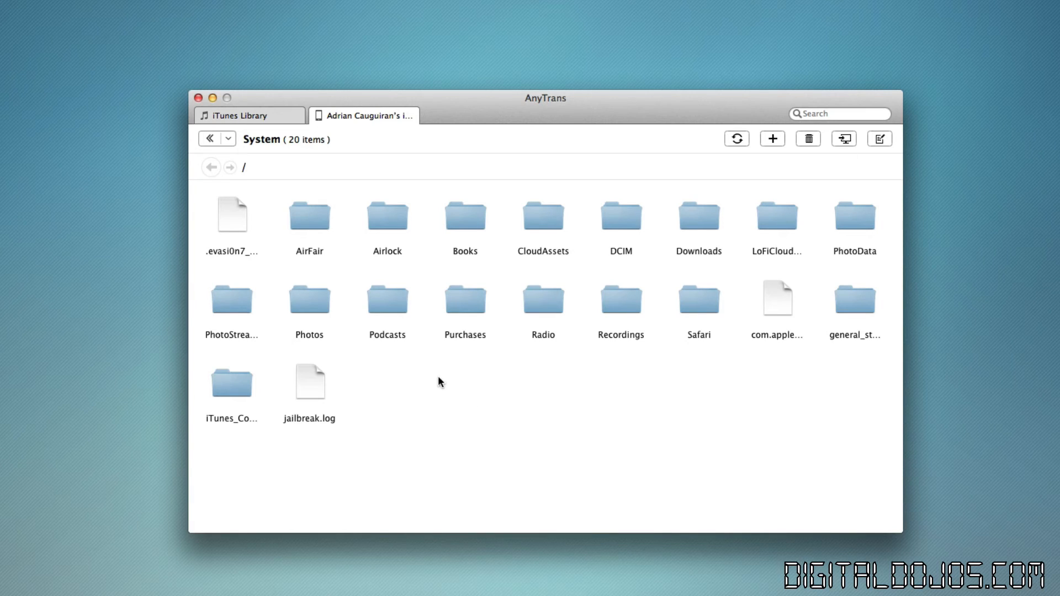
mouse_move(463, 409)
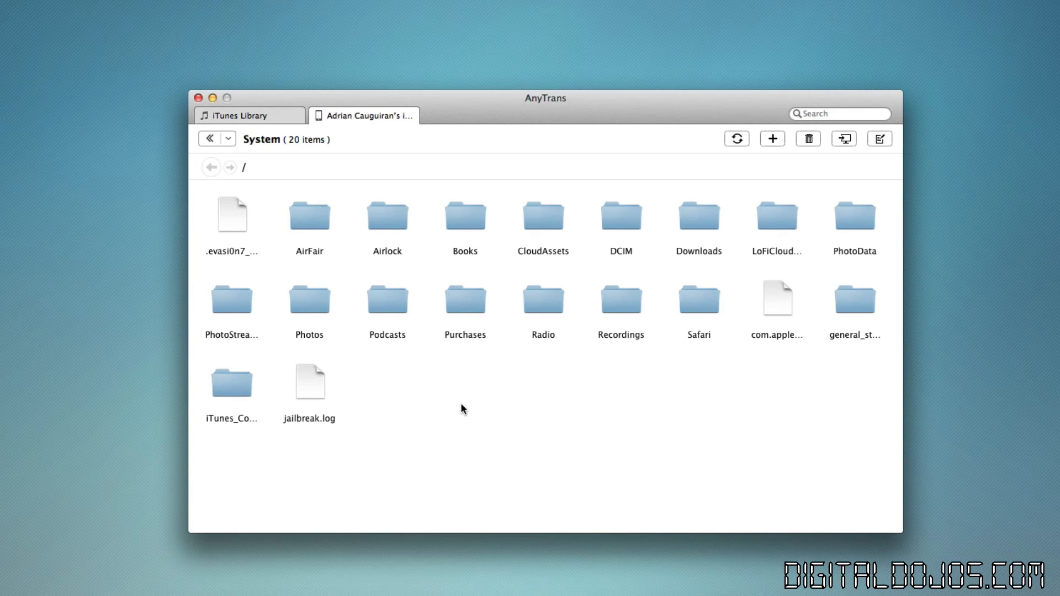
mouse_move(474, 397)
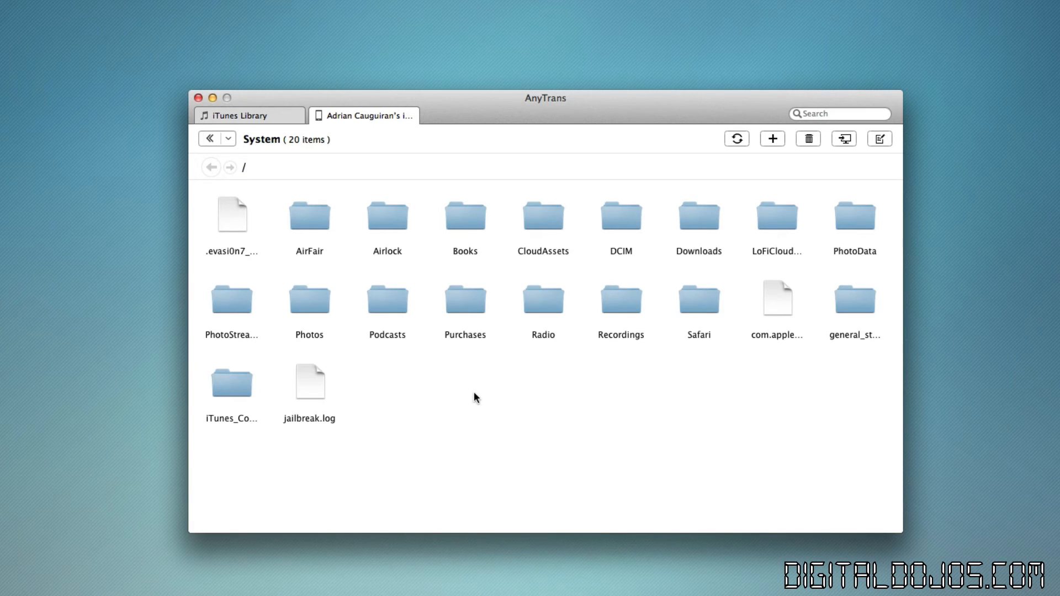
mouse_move(379, 442)
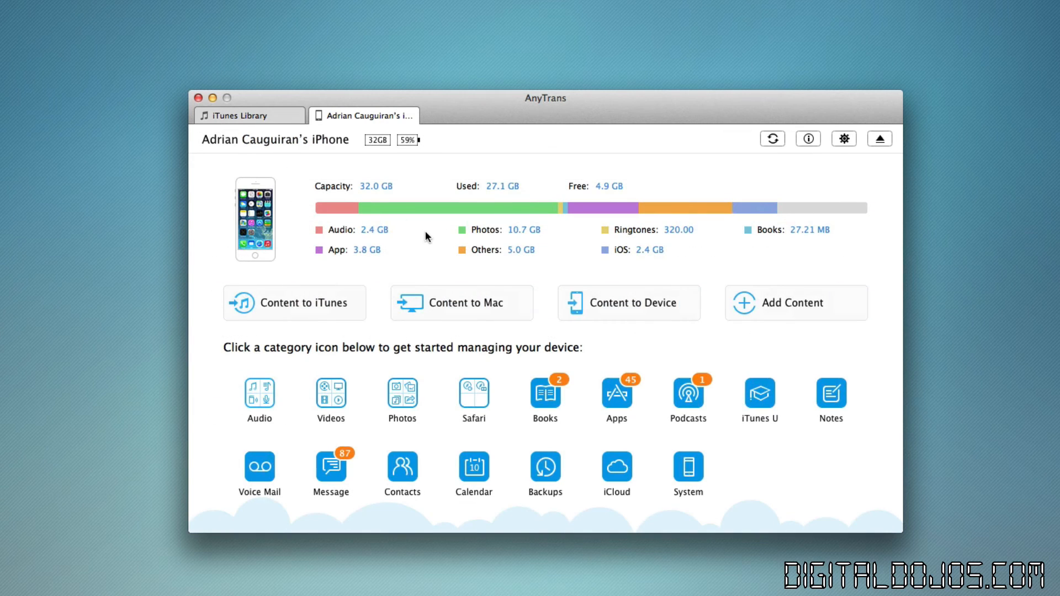
Step: Go back from the System file browser to the iPhone overview
left_click(330, 468)
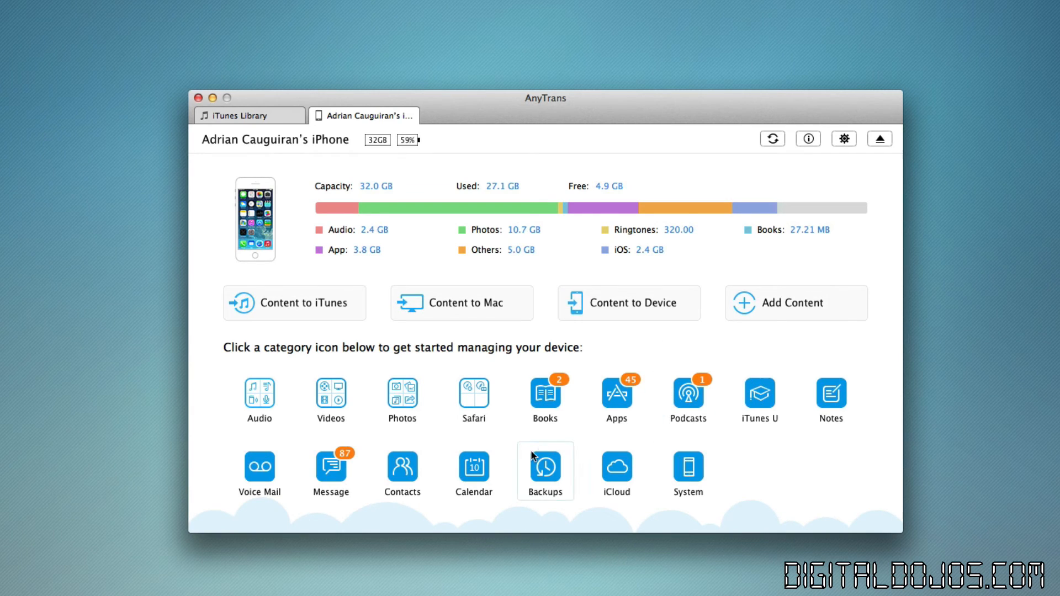
mouse_move(425, 473)
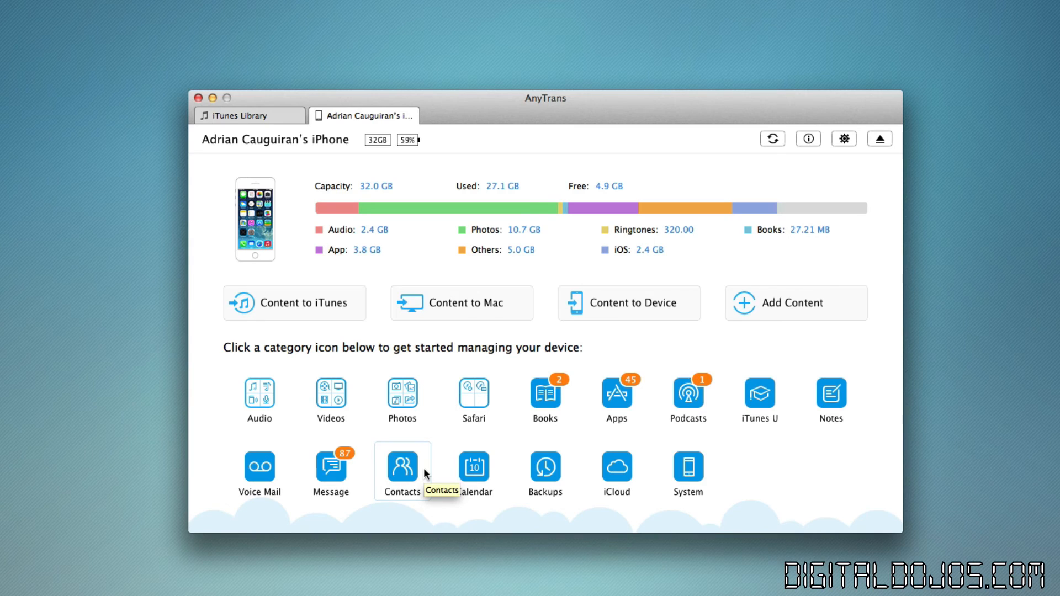
mouse_move(767, 488)
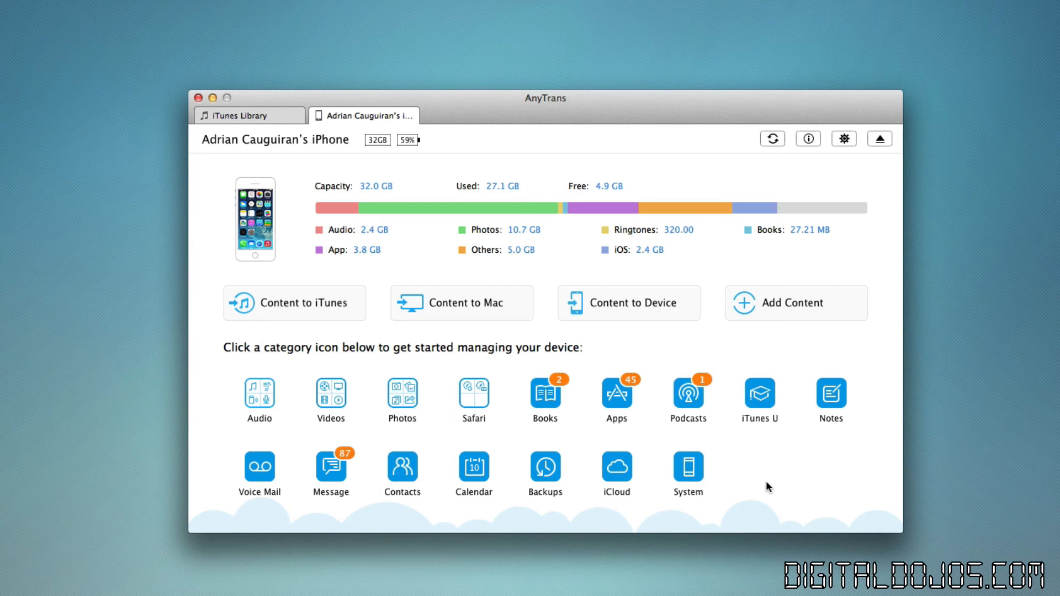